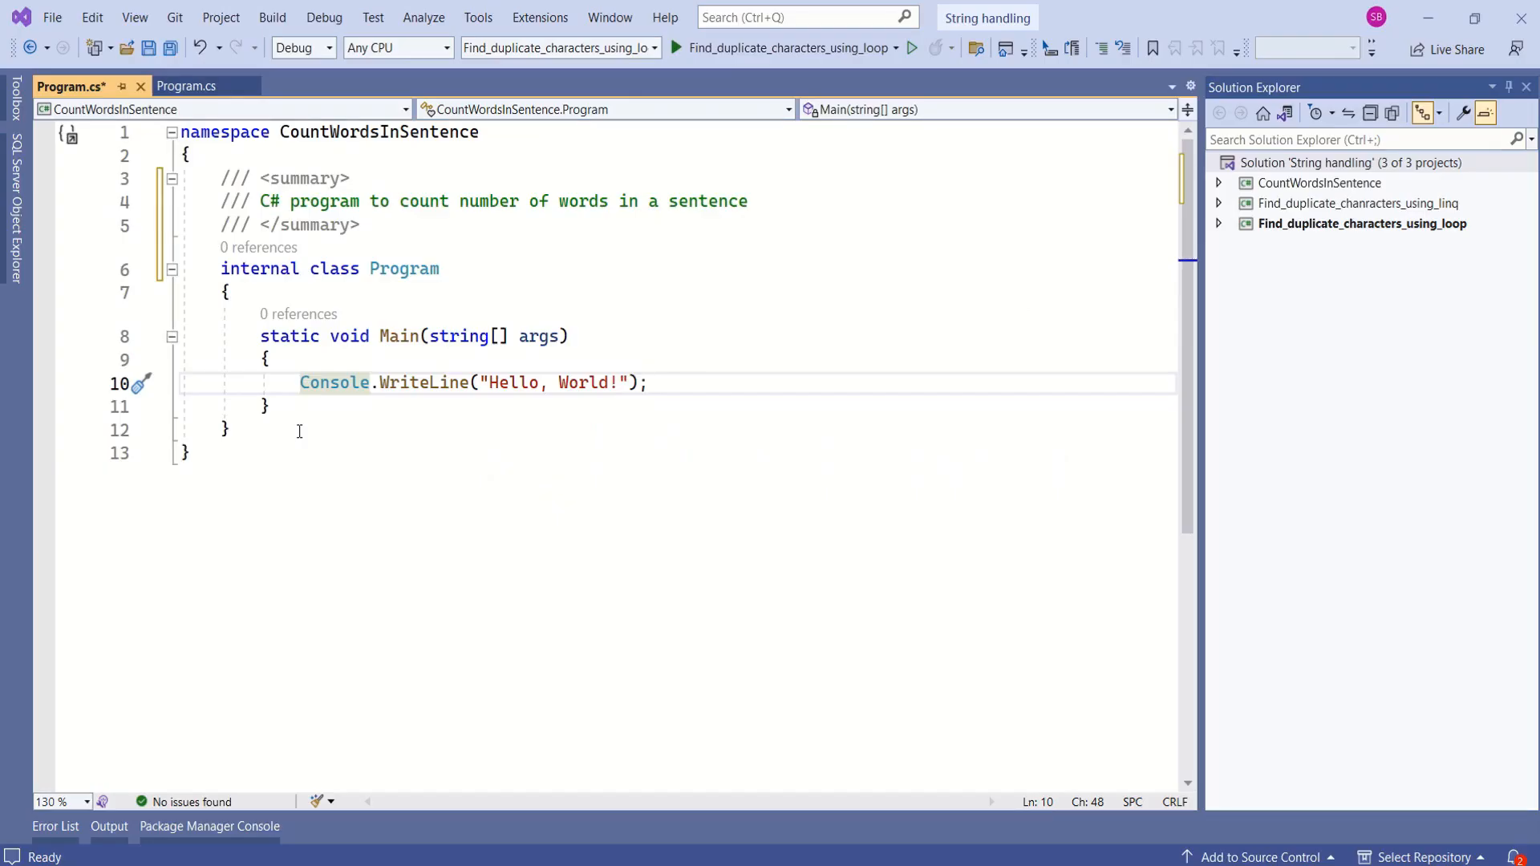
Write the Step-1 comment, prompt "Enter a sentence:", read it into string sentence, and add the Step-2 split comment.
text(//Step-1: Ask the user to enter a sentence)
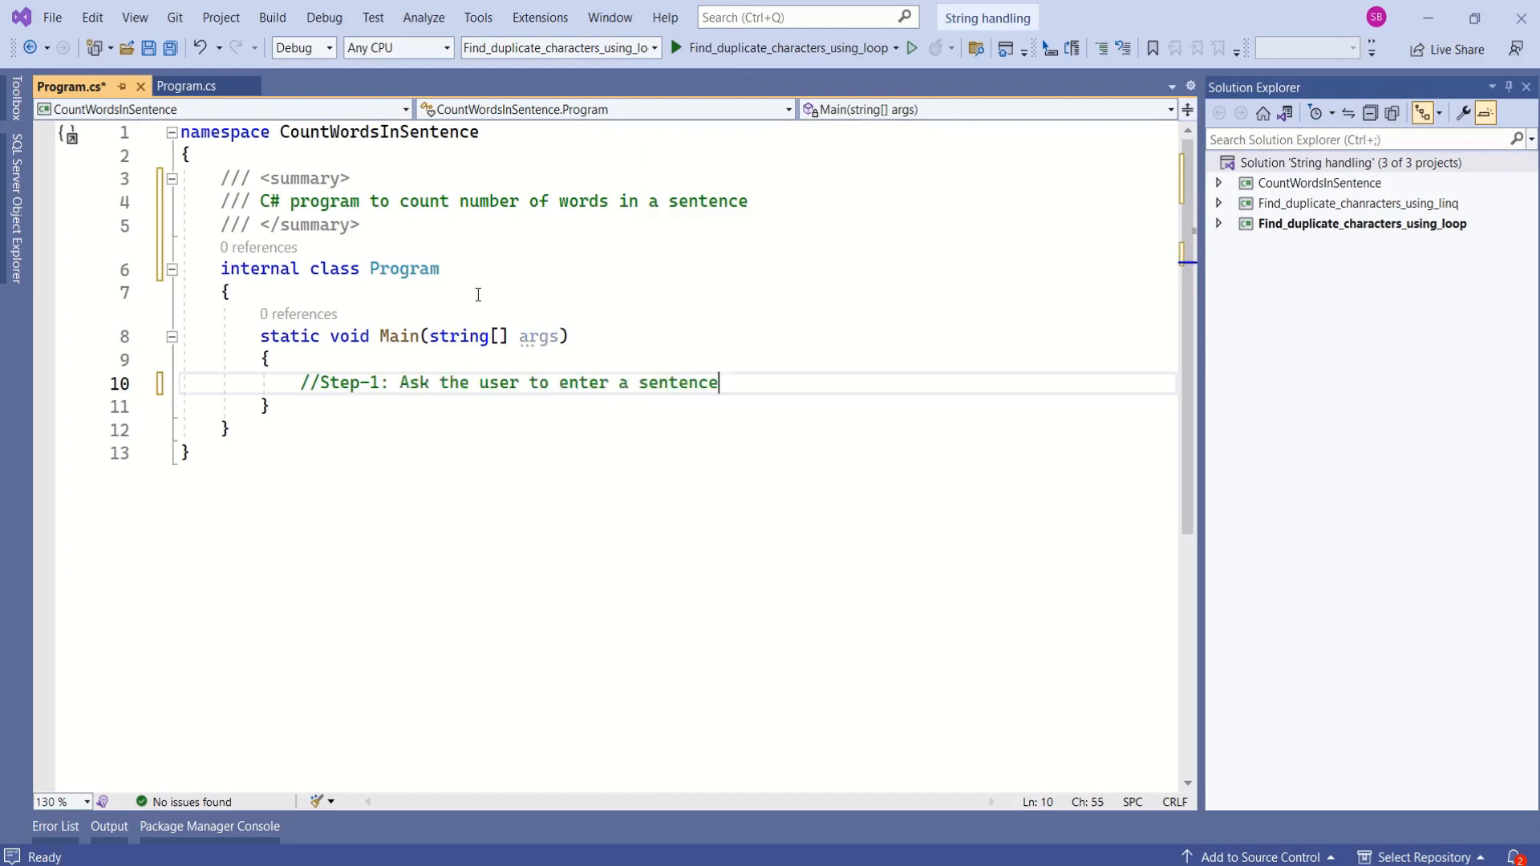
text(cons)
text(stri)
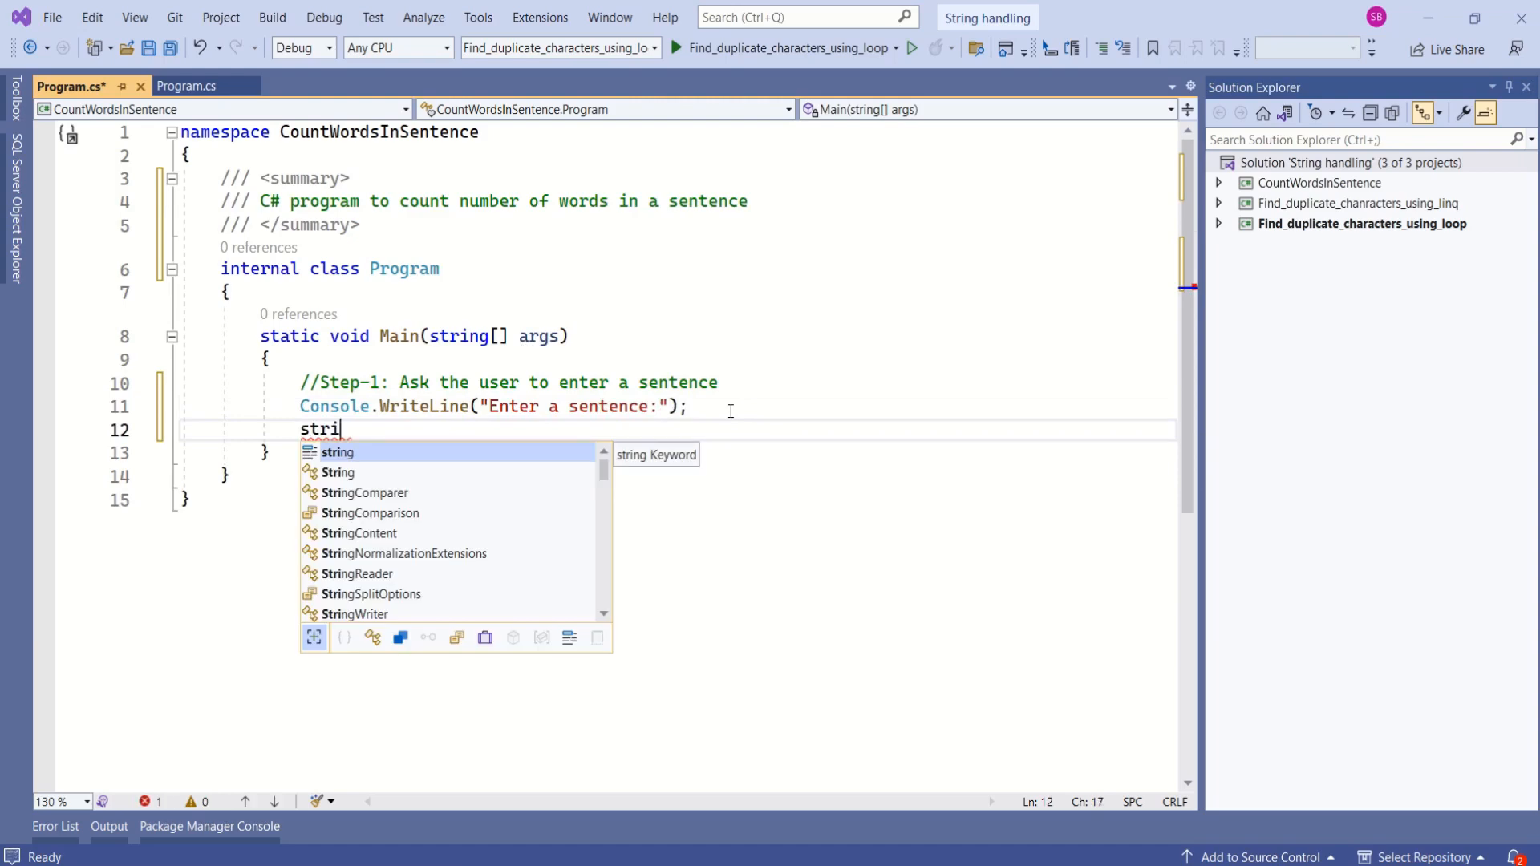
text(ng s)
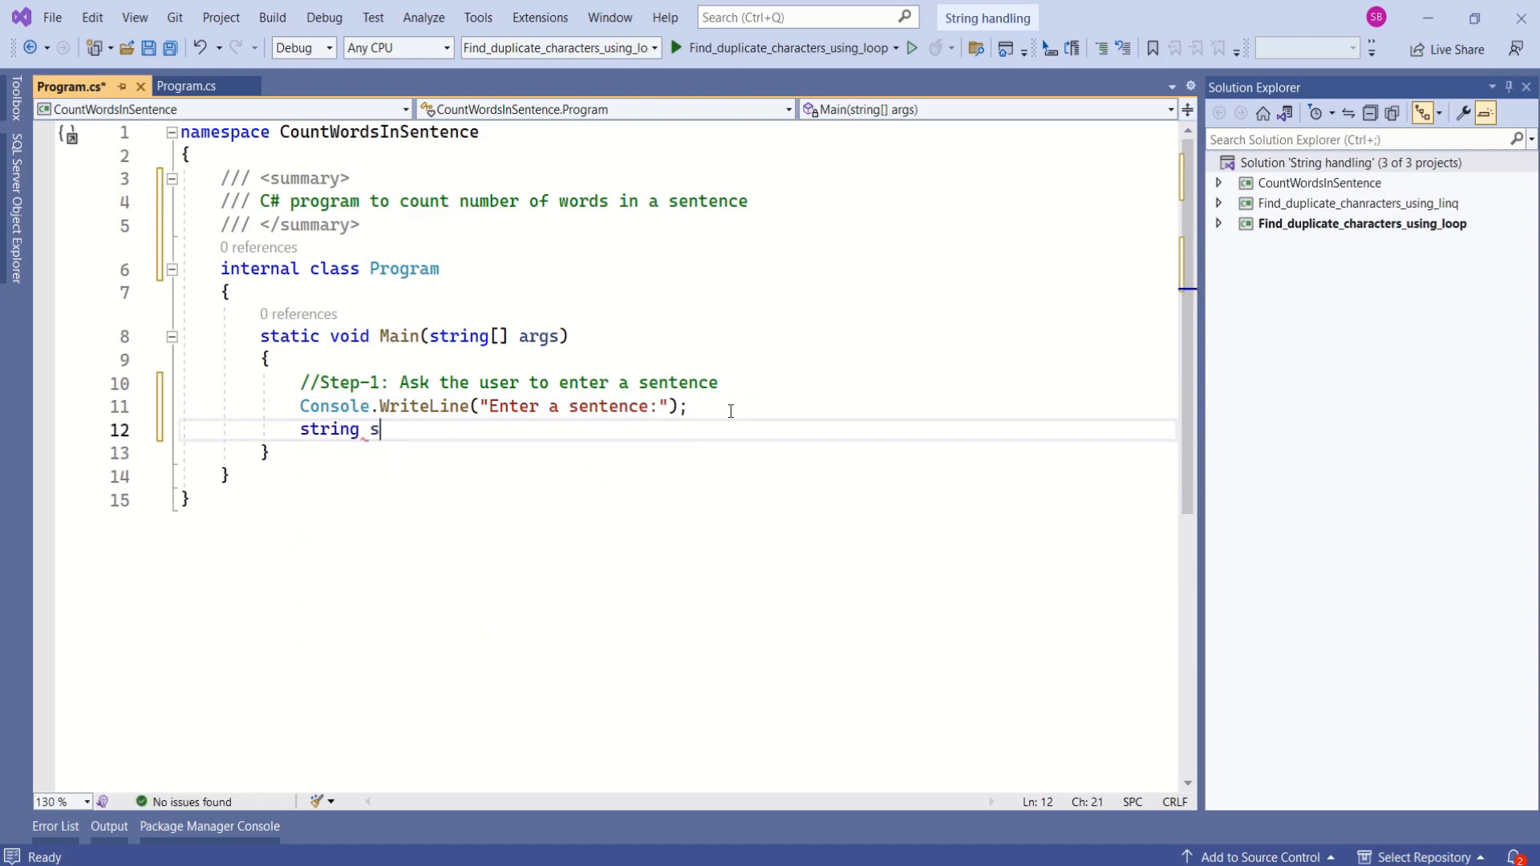
text(entence = Console.ReadLine();)
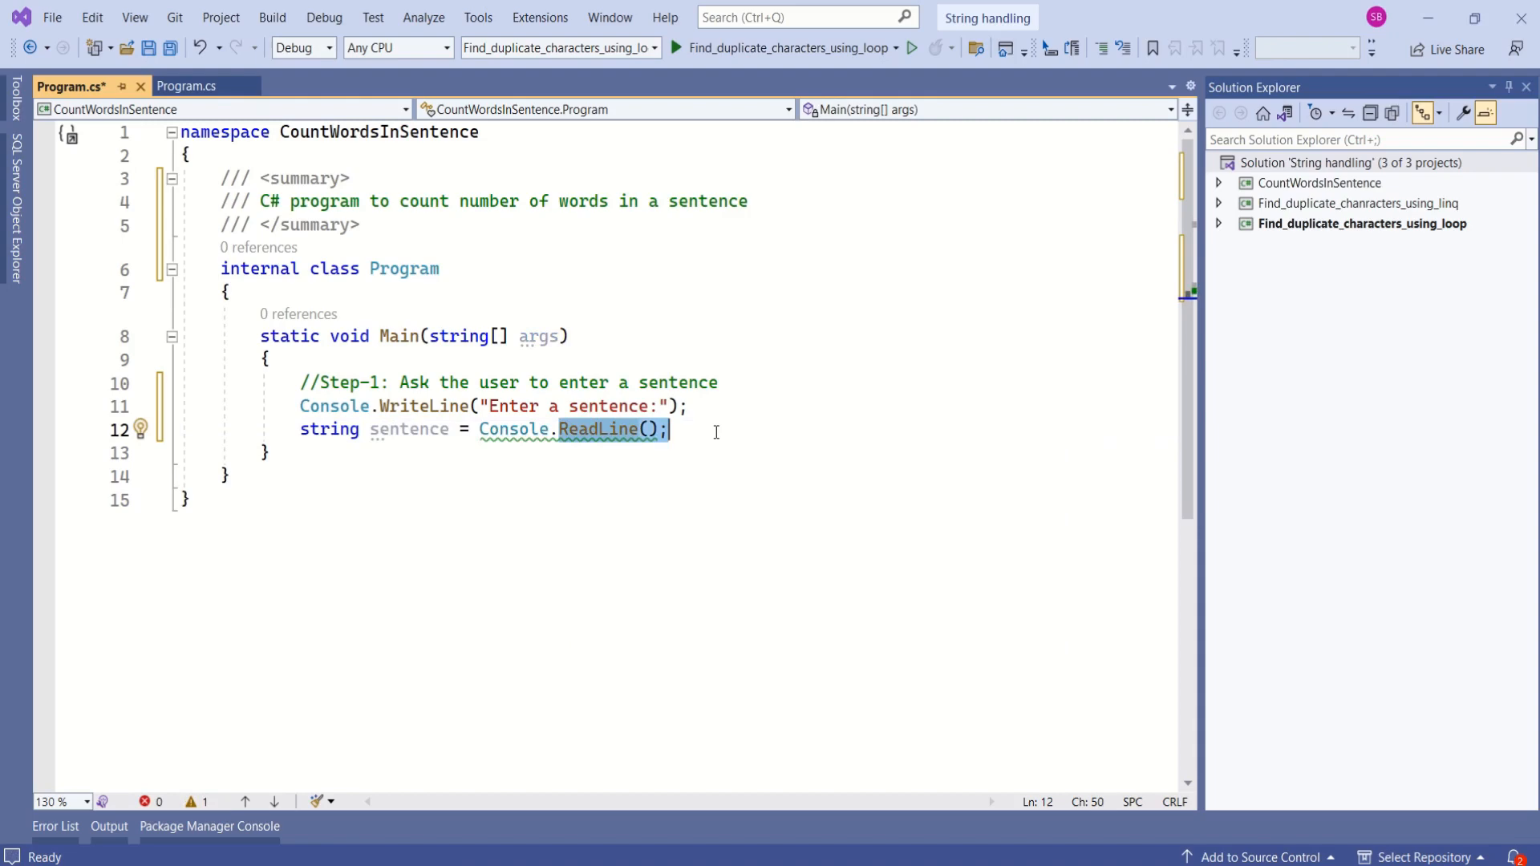
text(//Step-2: Split the sentence into words using space as a separator)
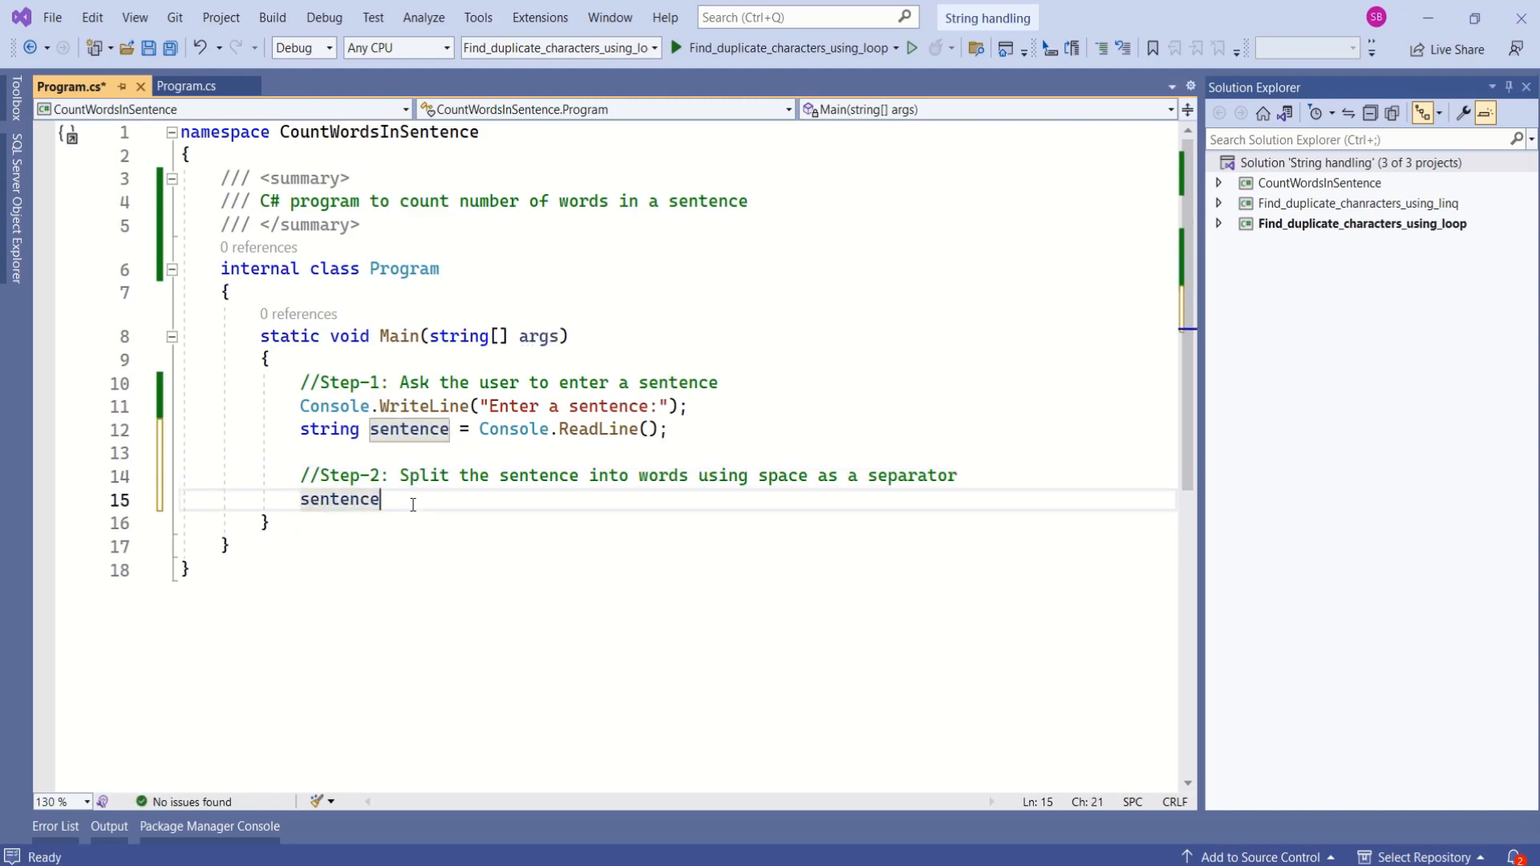
Add string[] words = sentence.Split(' '); and the comment //Step-3: Count the number of words.
text(.)
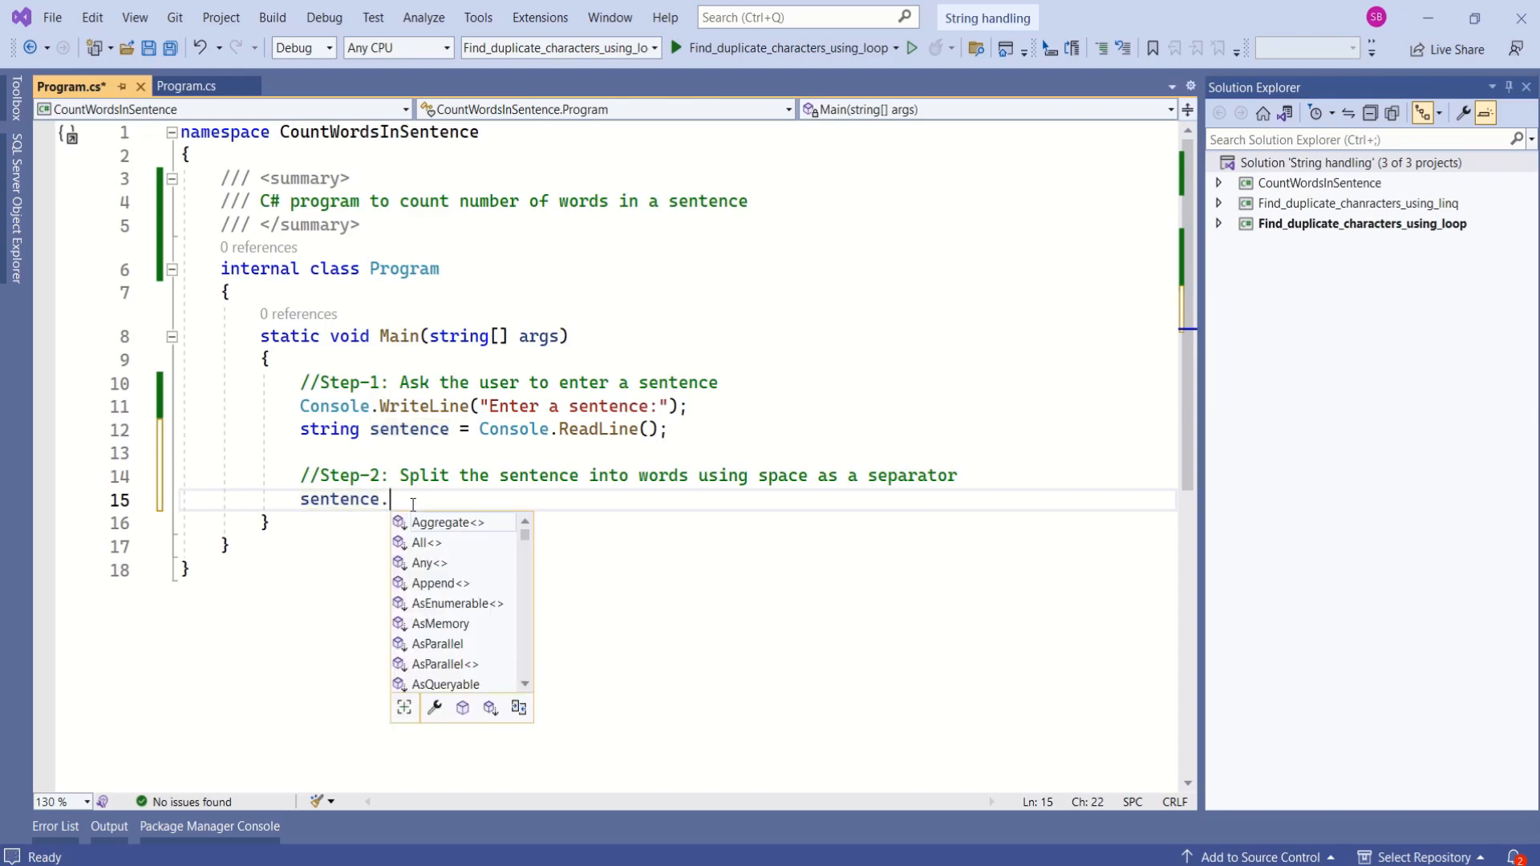
text(Split)
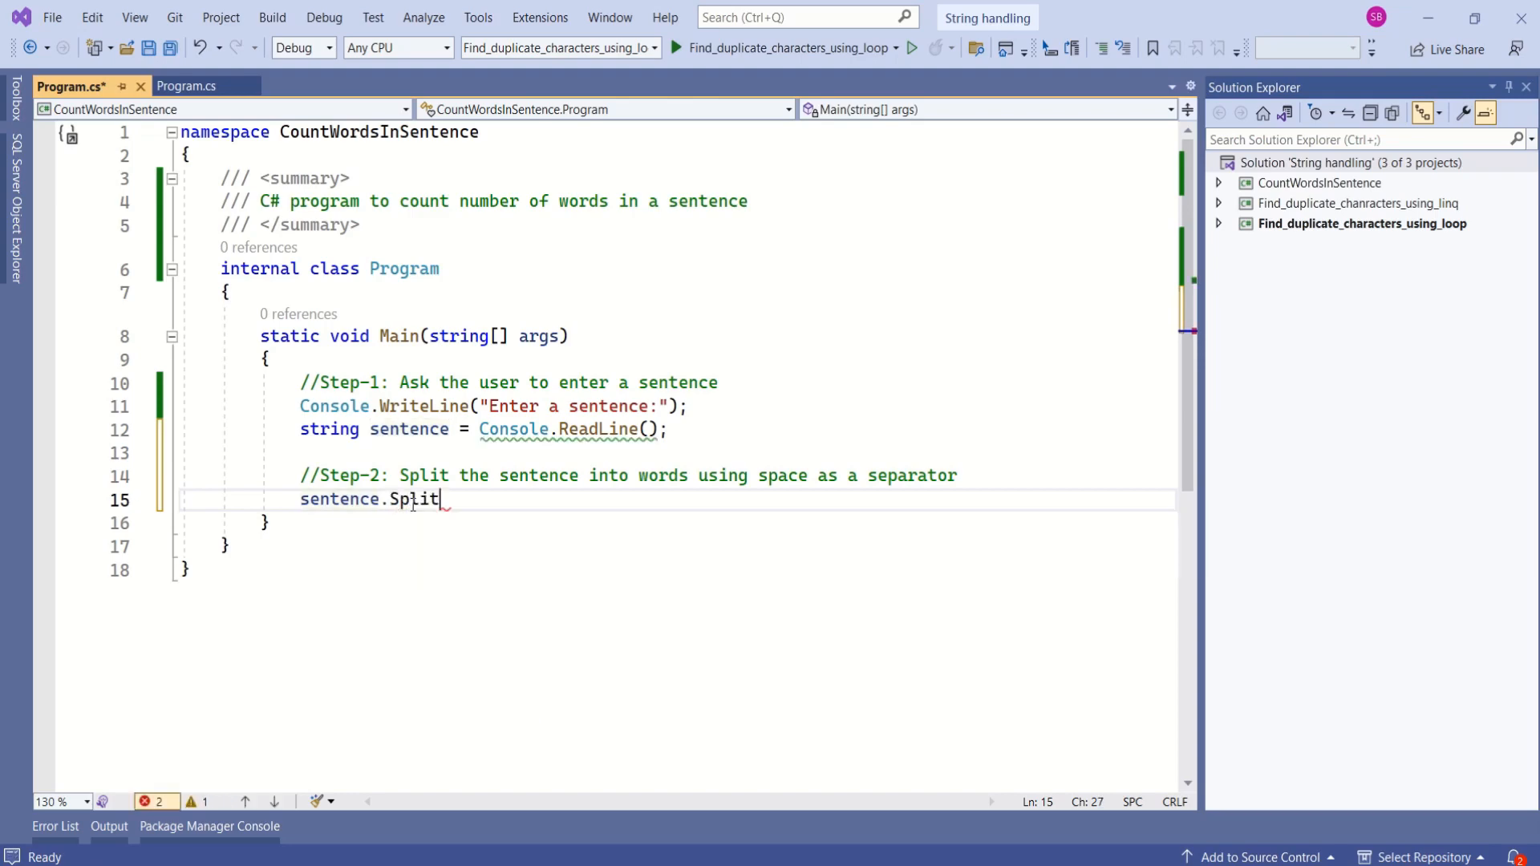
text((')
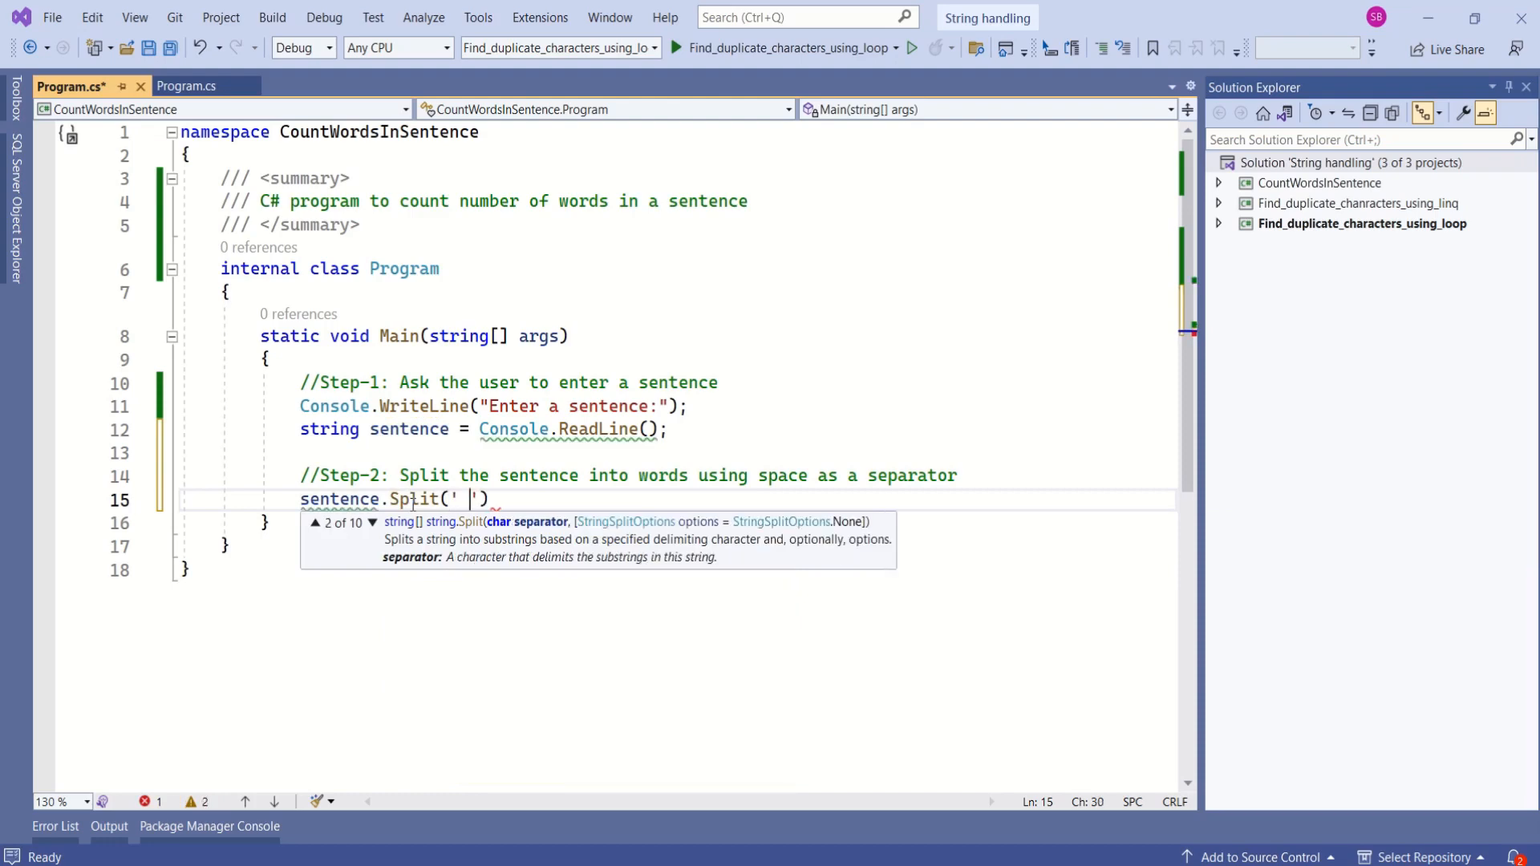
text(;)
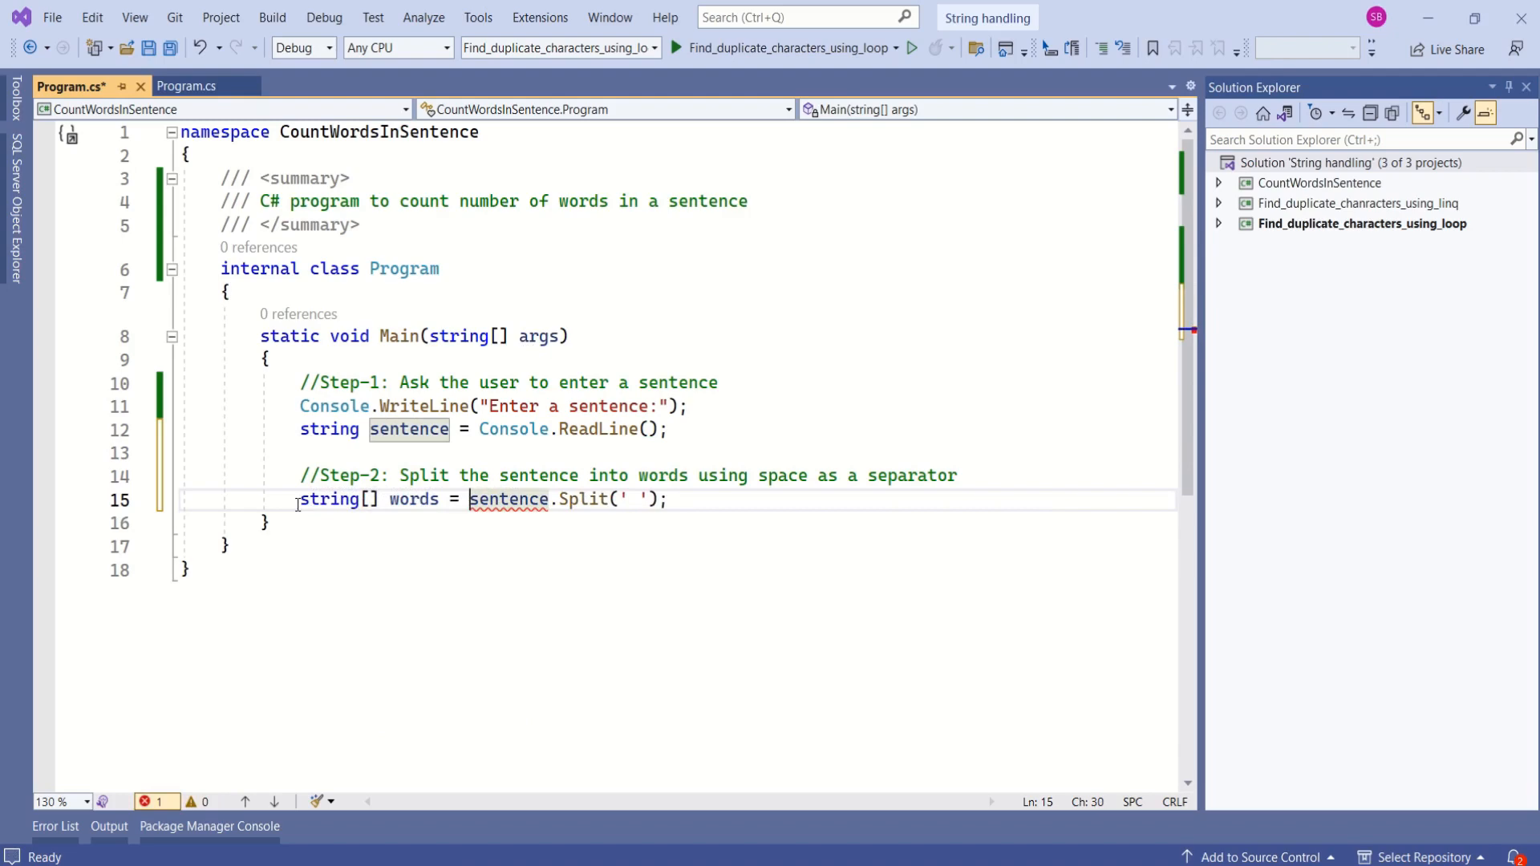
mouse_move(508, 499)
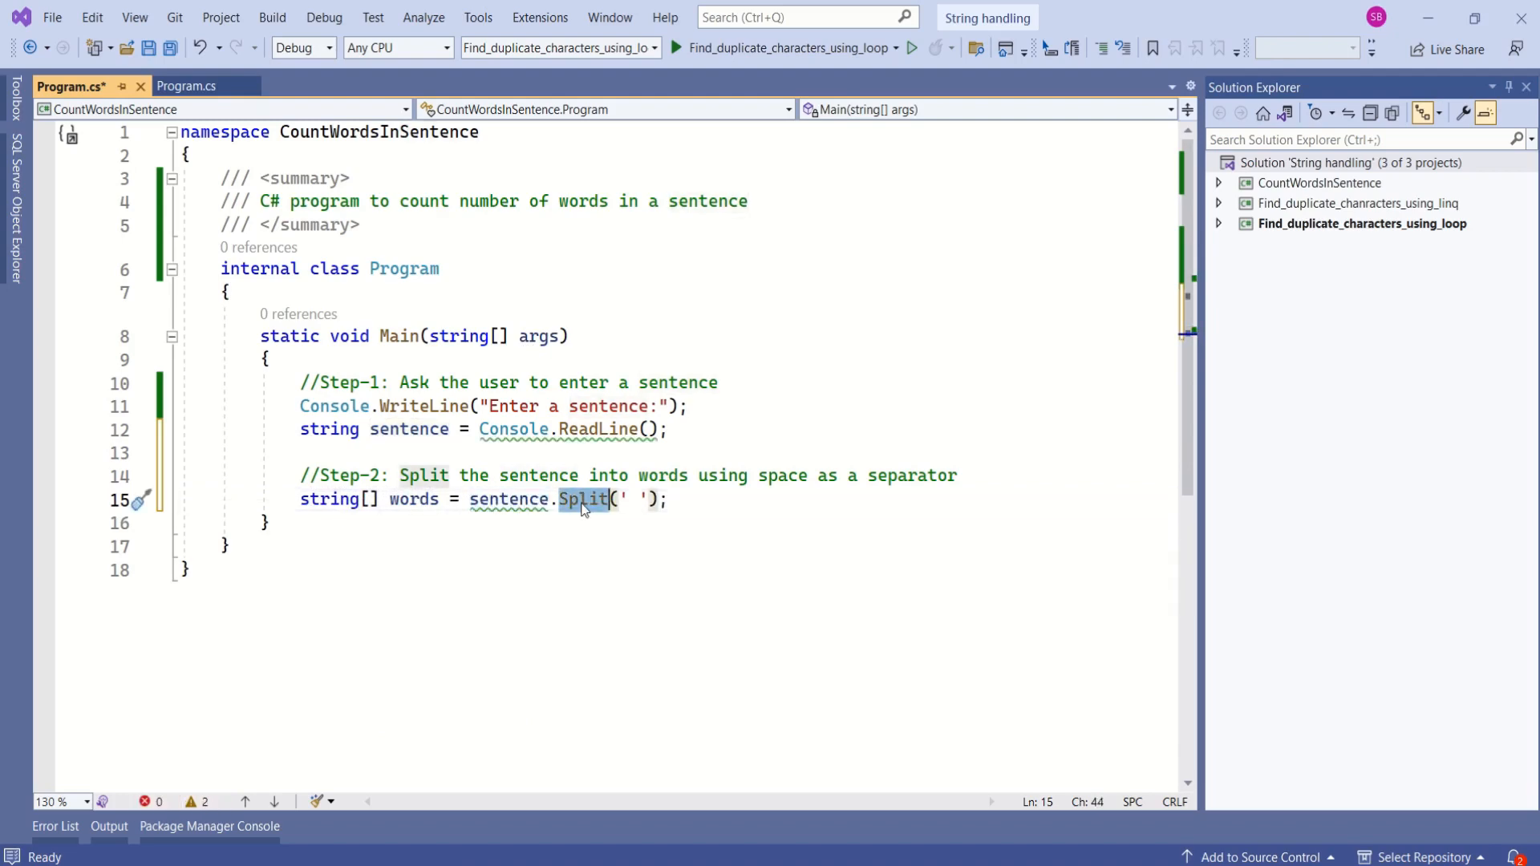
mouse_move(627, 498)
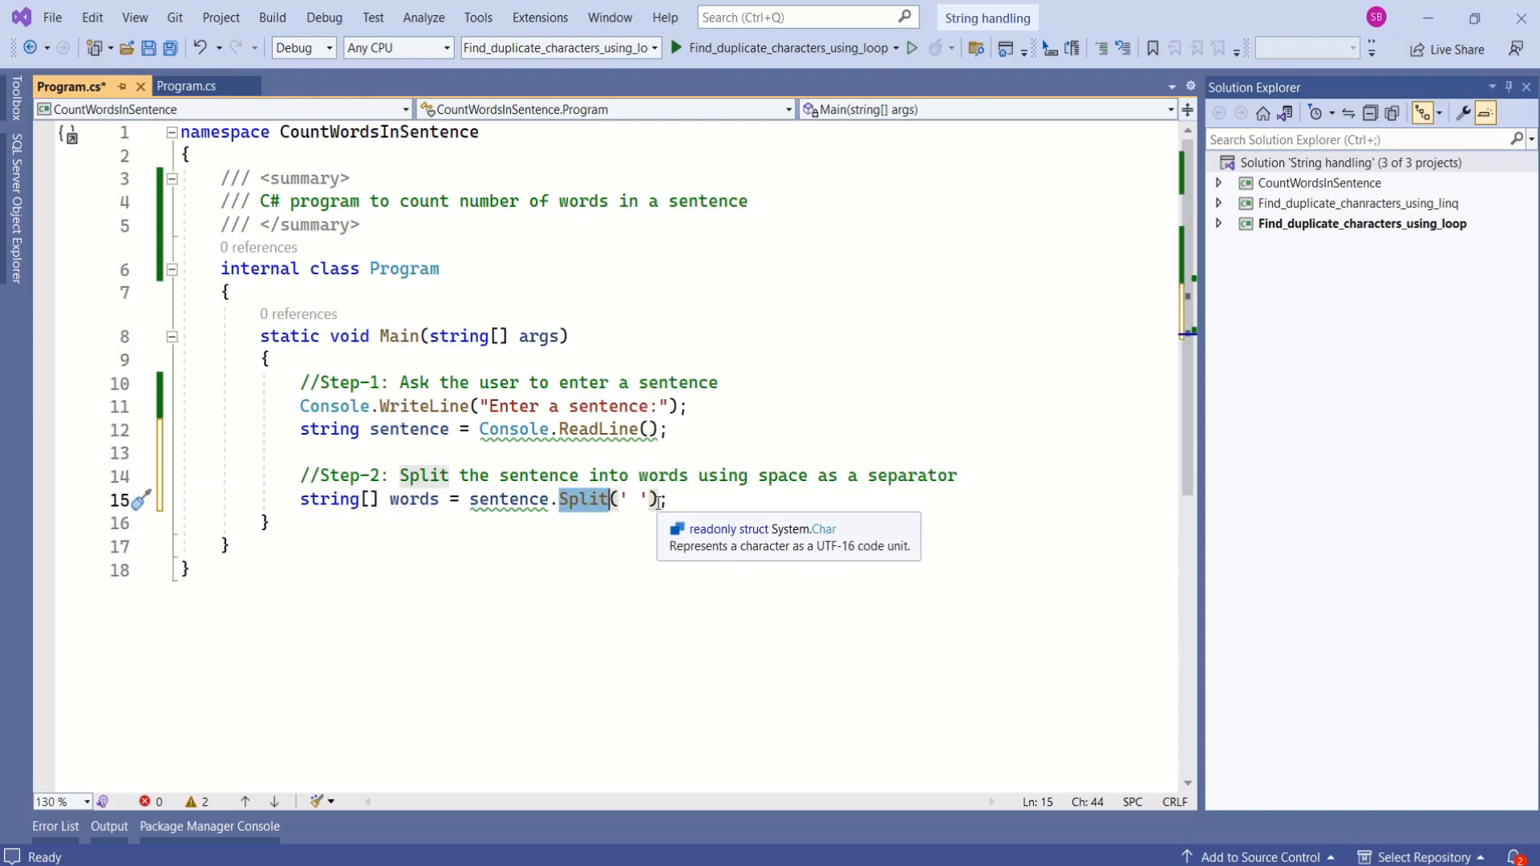
mouse_move(601, 518)
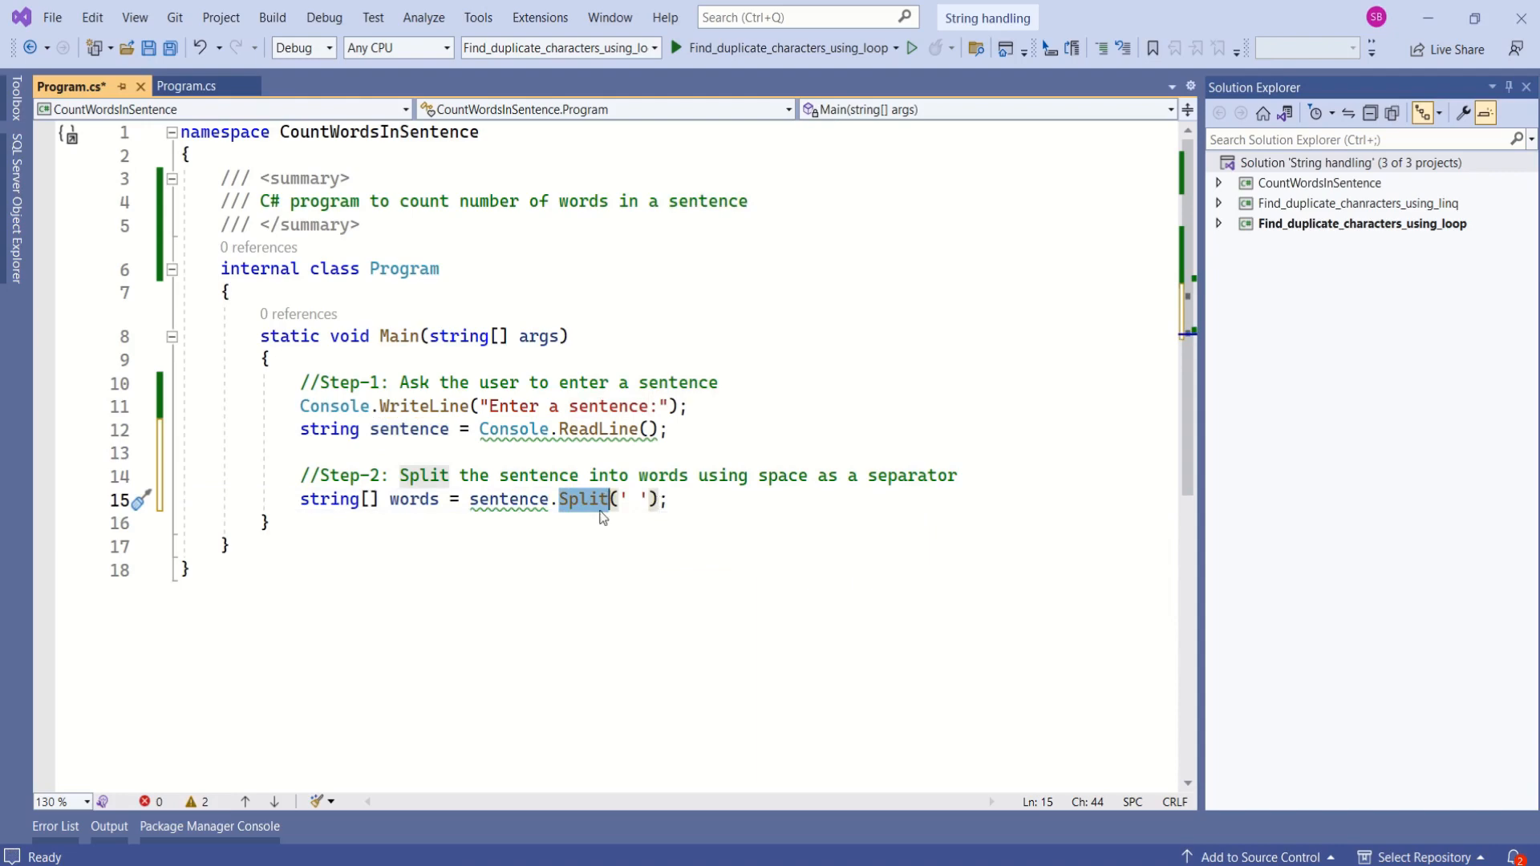
double_click(414, 499)
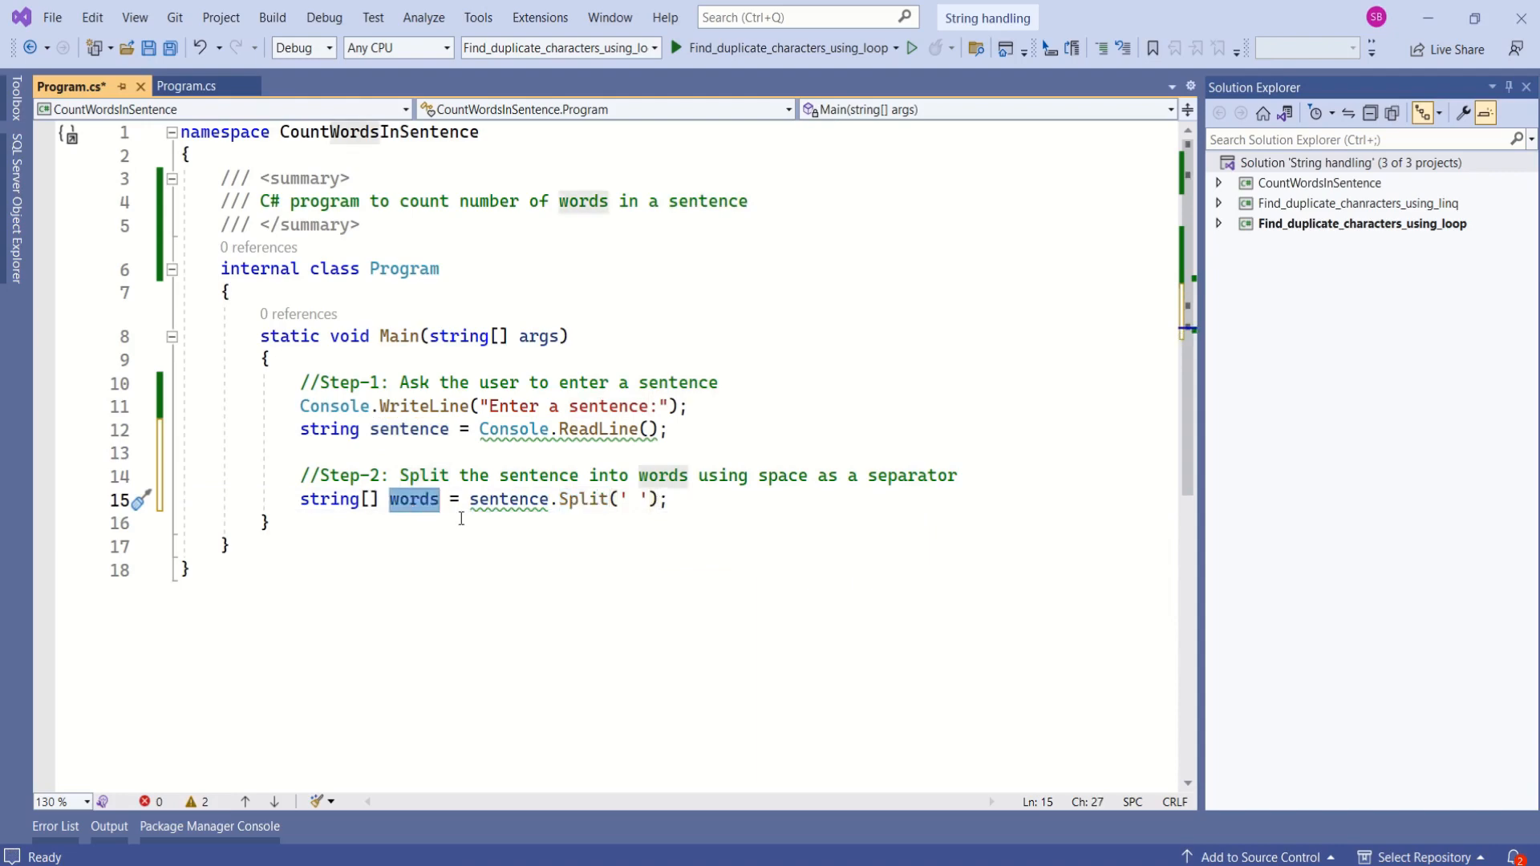
text(//Step-3: Count the number of words)
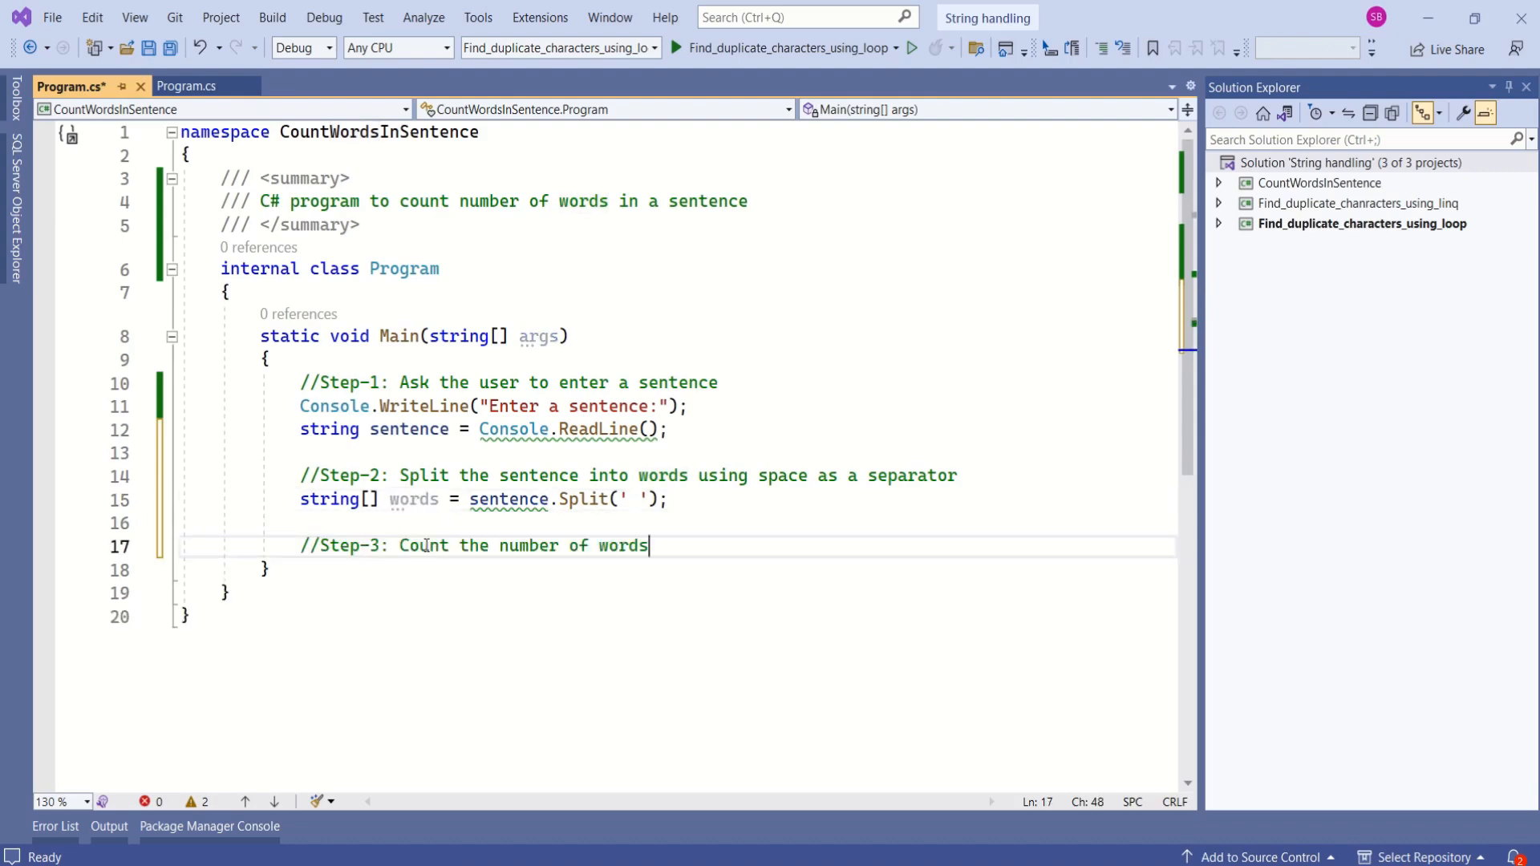
mouse_move(710, 581)
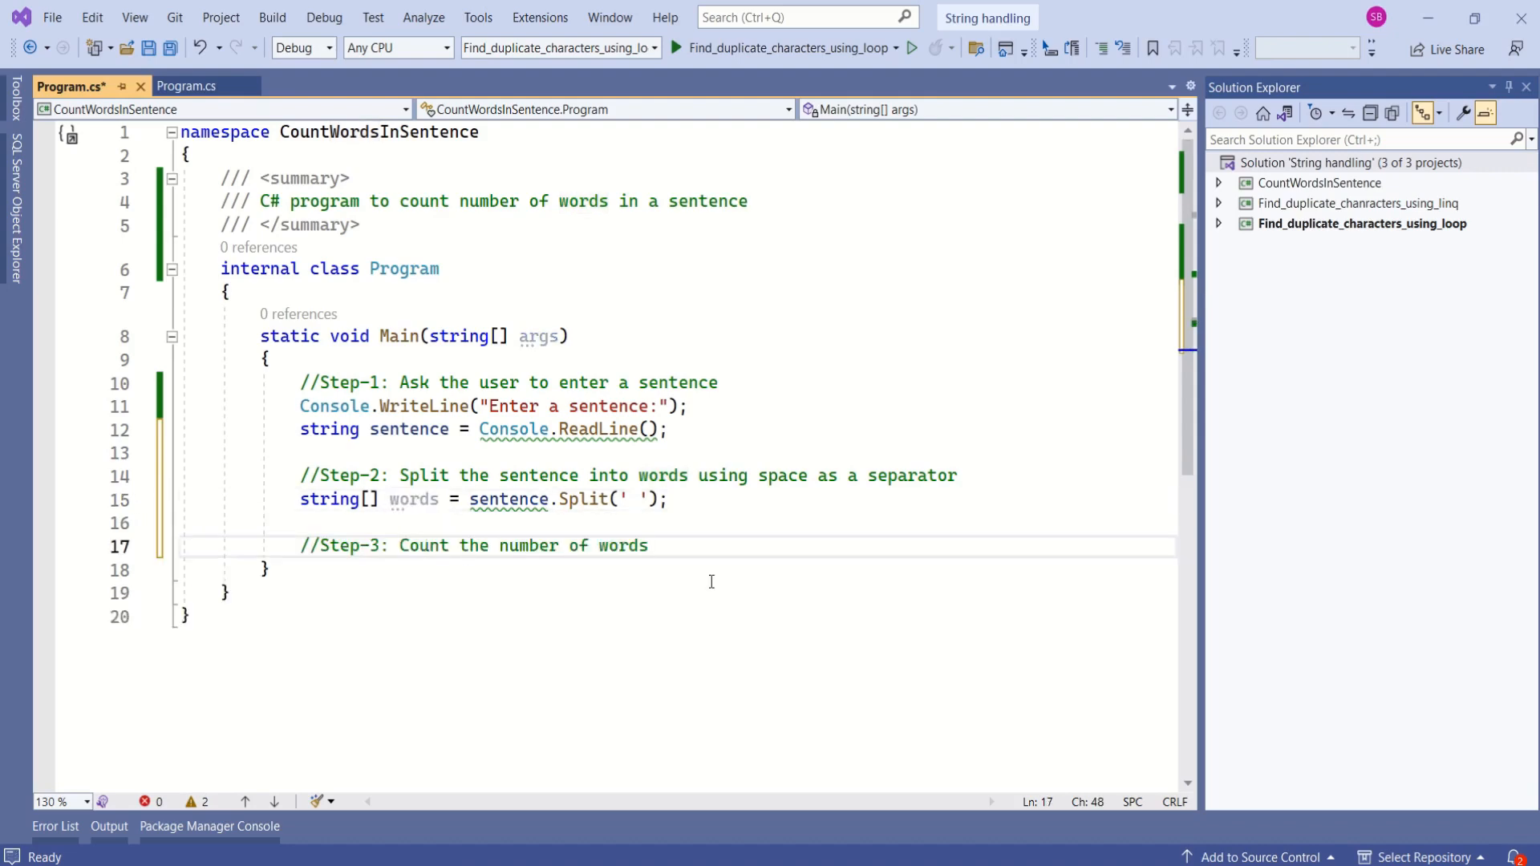
Add int wordsCount = words.Length; and begin the //Step-4: comment line.
text(int)
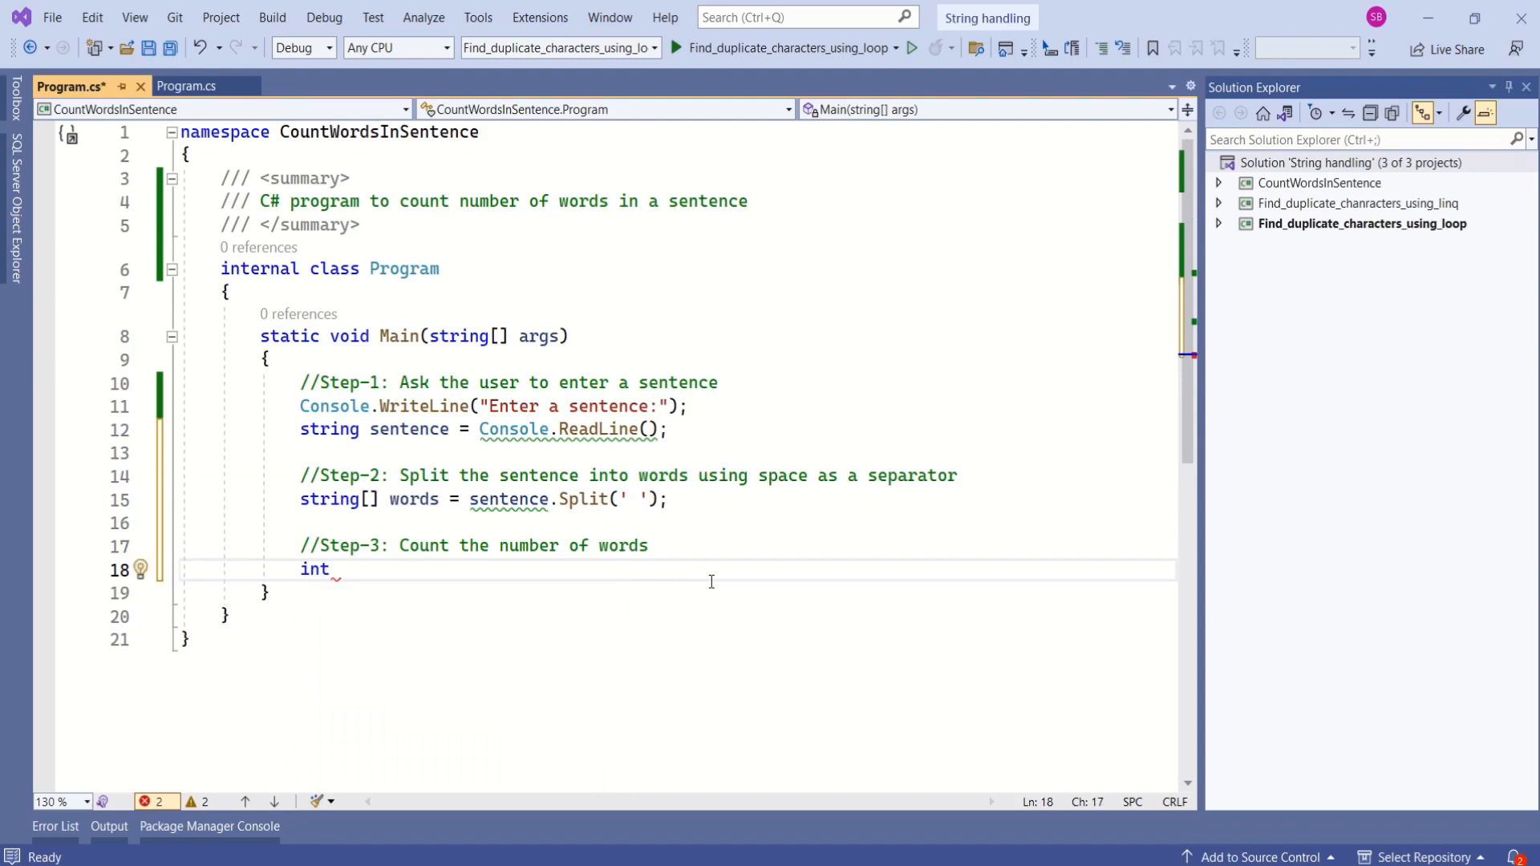
text(words)
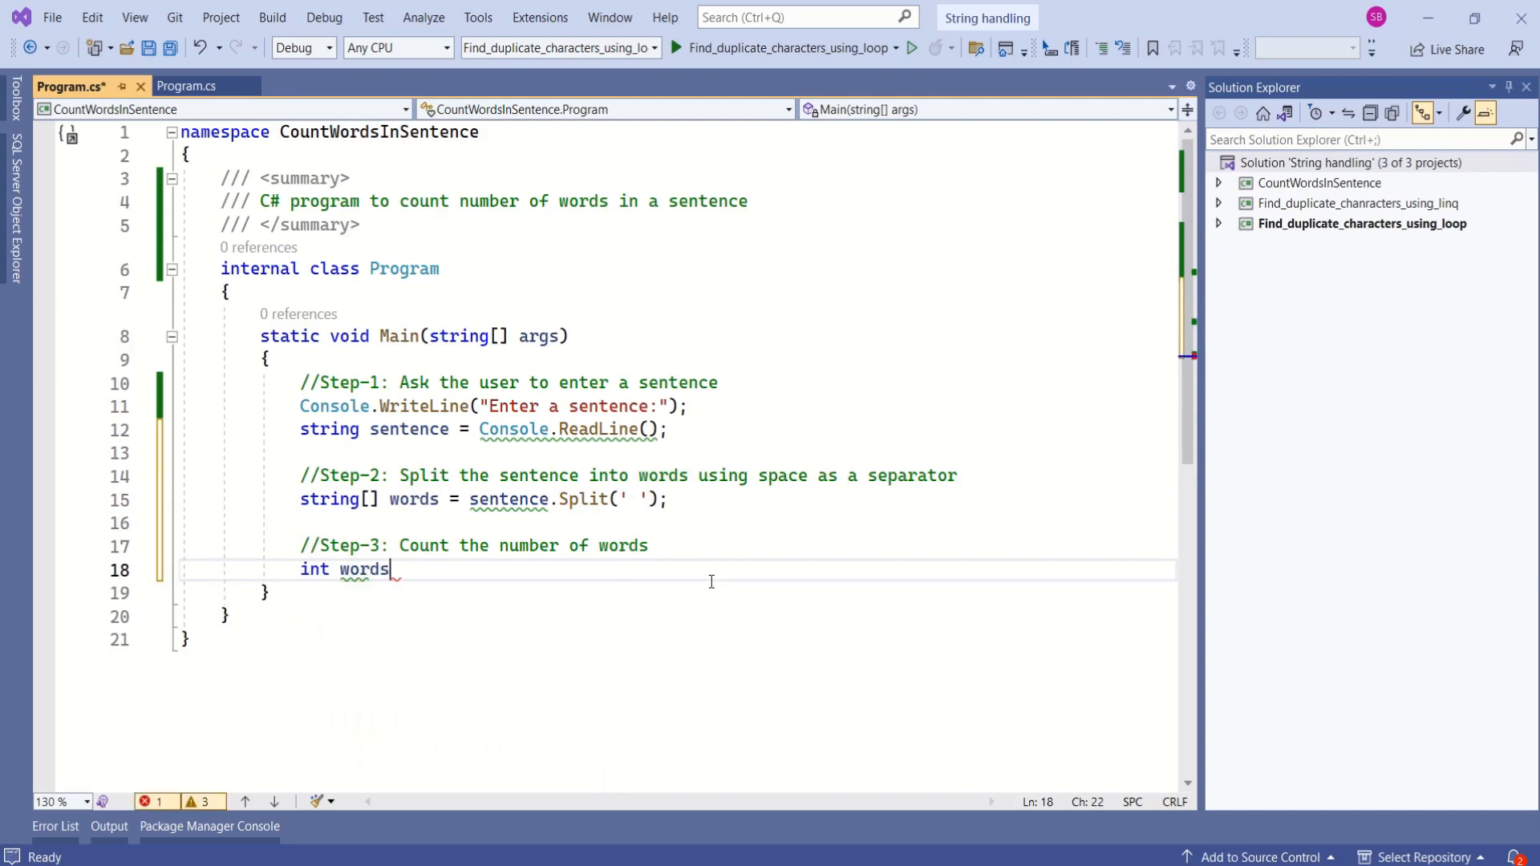
text(Count = words.Length;)
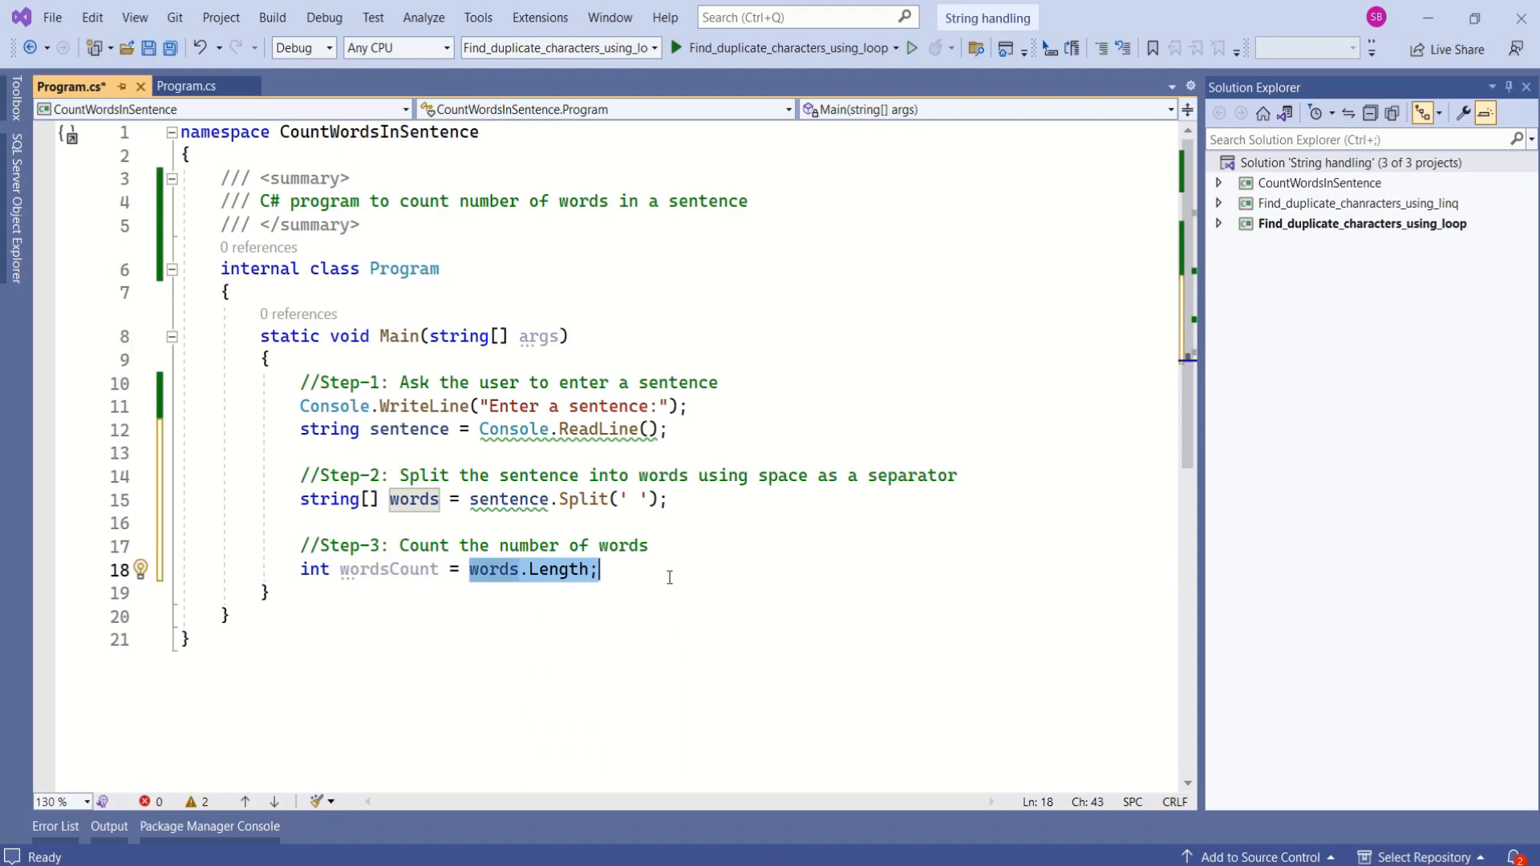
text(//Step-4:)
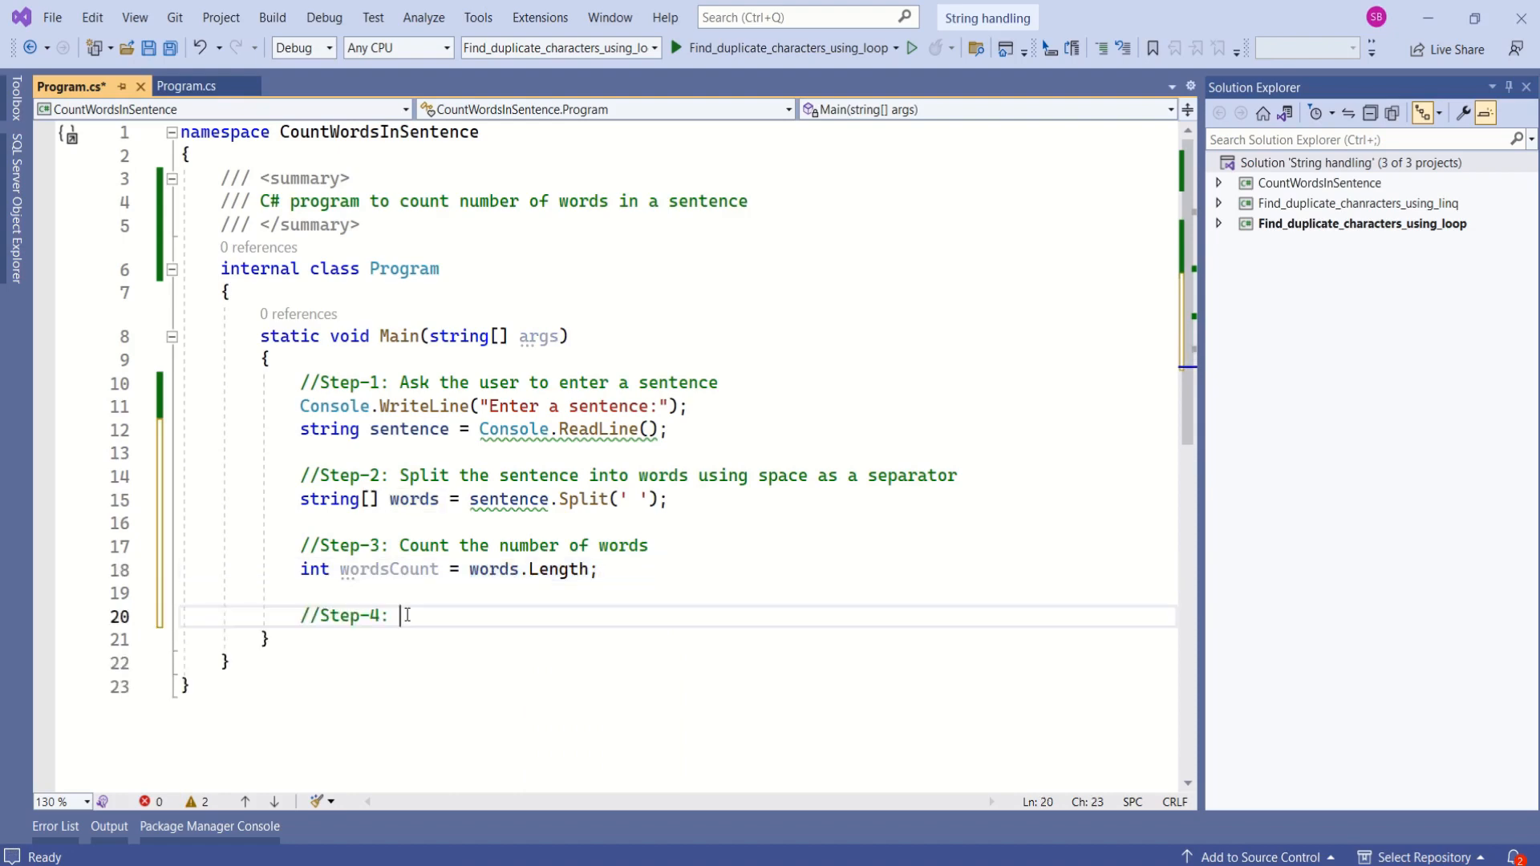
Print "The number of words in the sentence is: " + wordsCount, add Console.ReadKey();, and run the program.
text(Print the number of words)
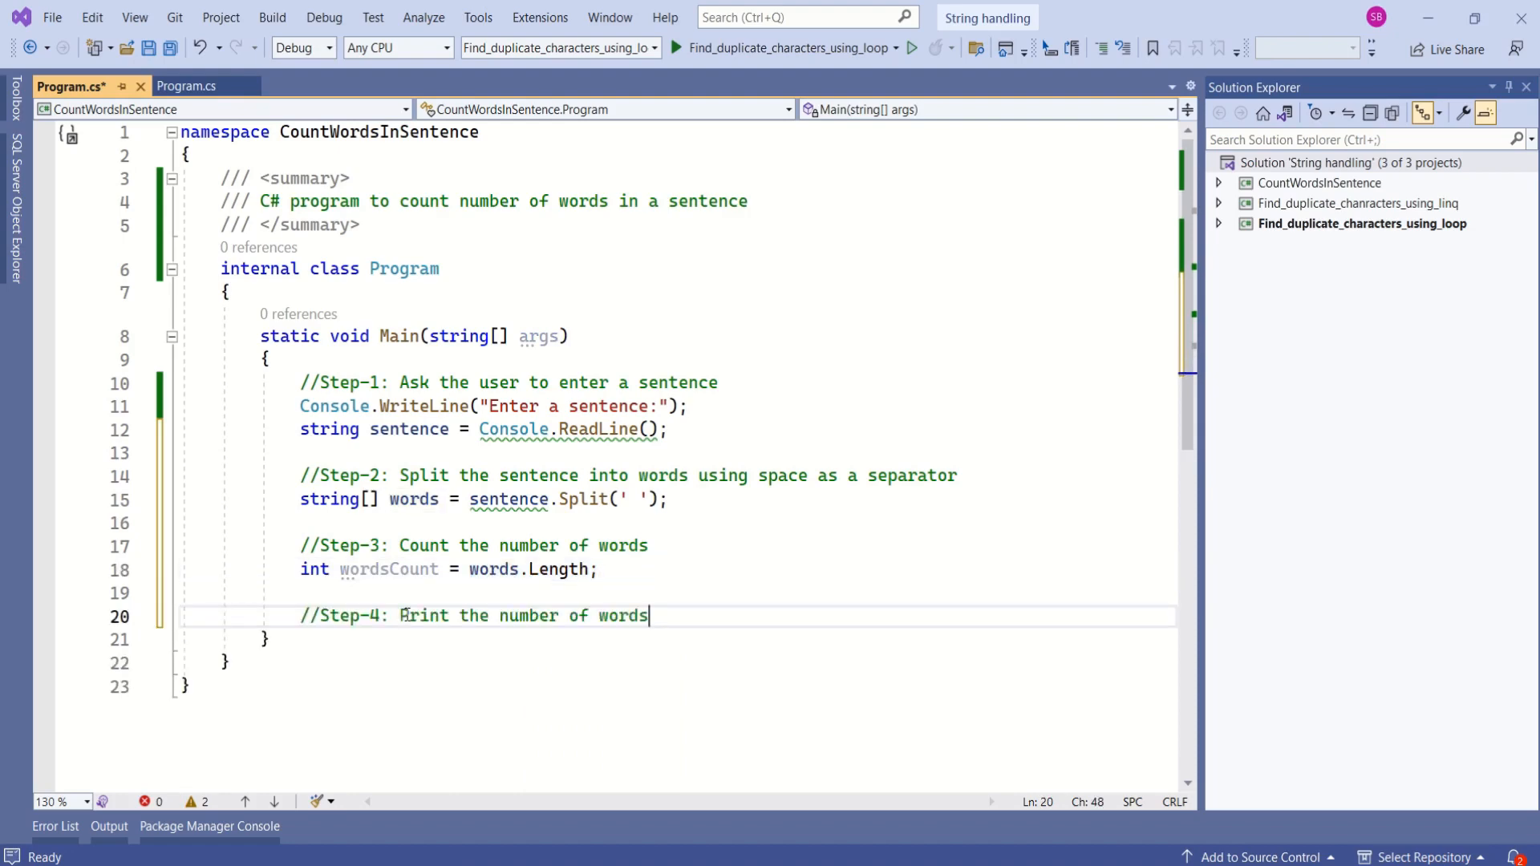
text(Console.WriteLine("The number of words in the sentence is: " + wordsCount);)
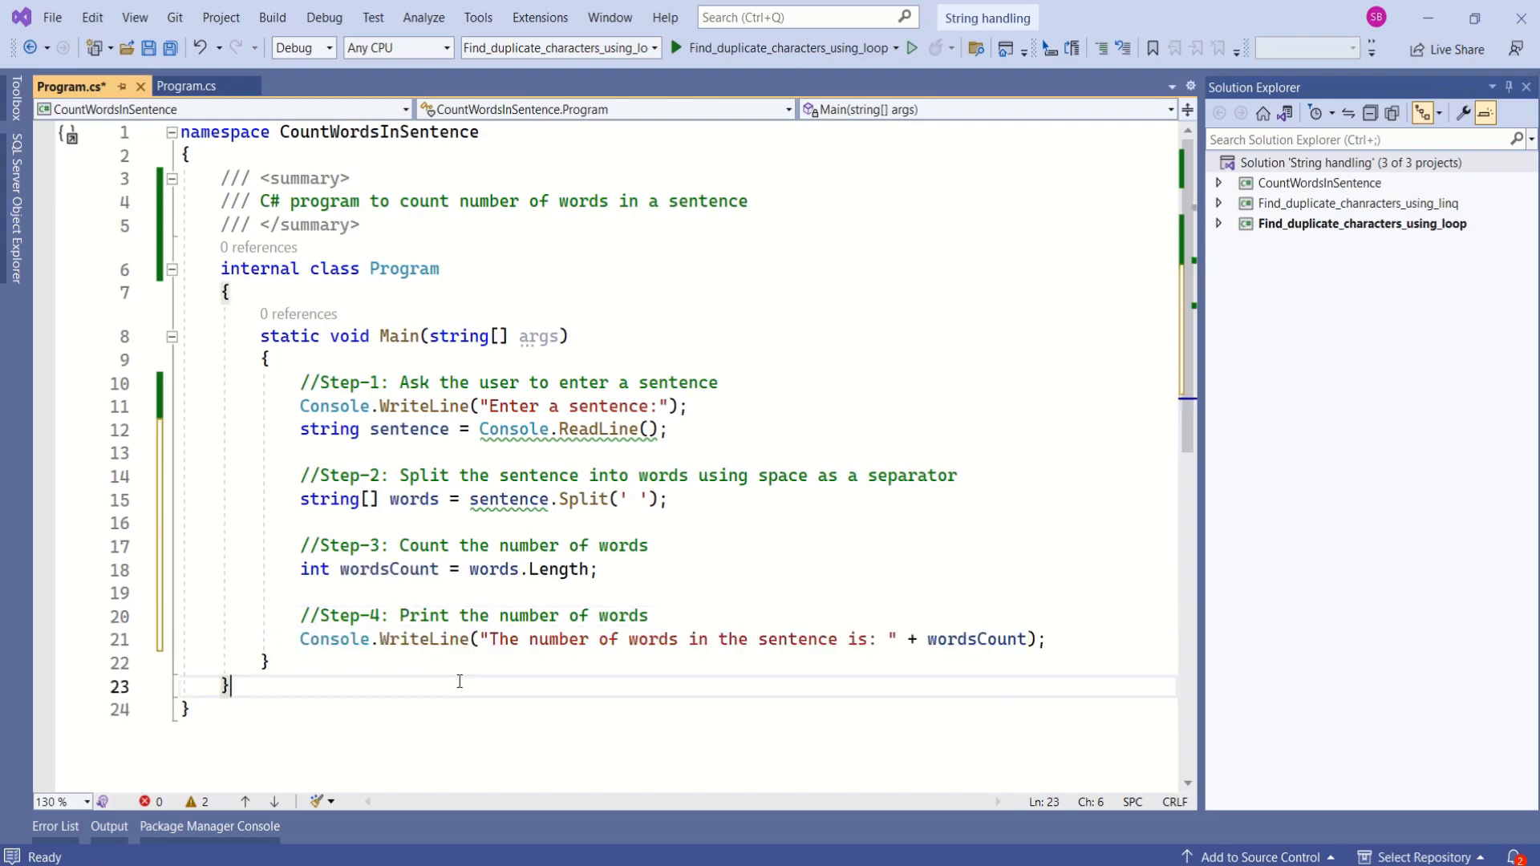
double_click(424, 640)
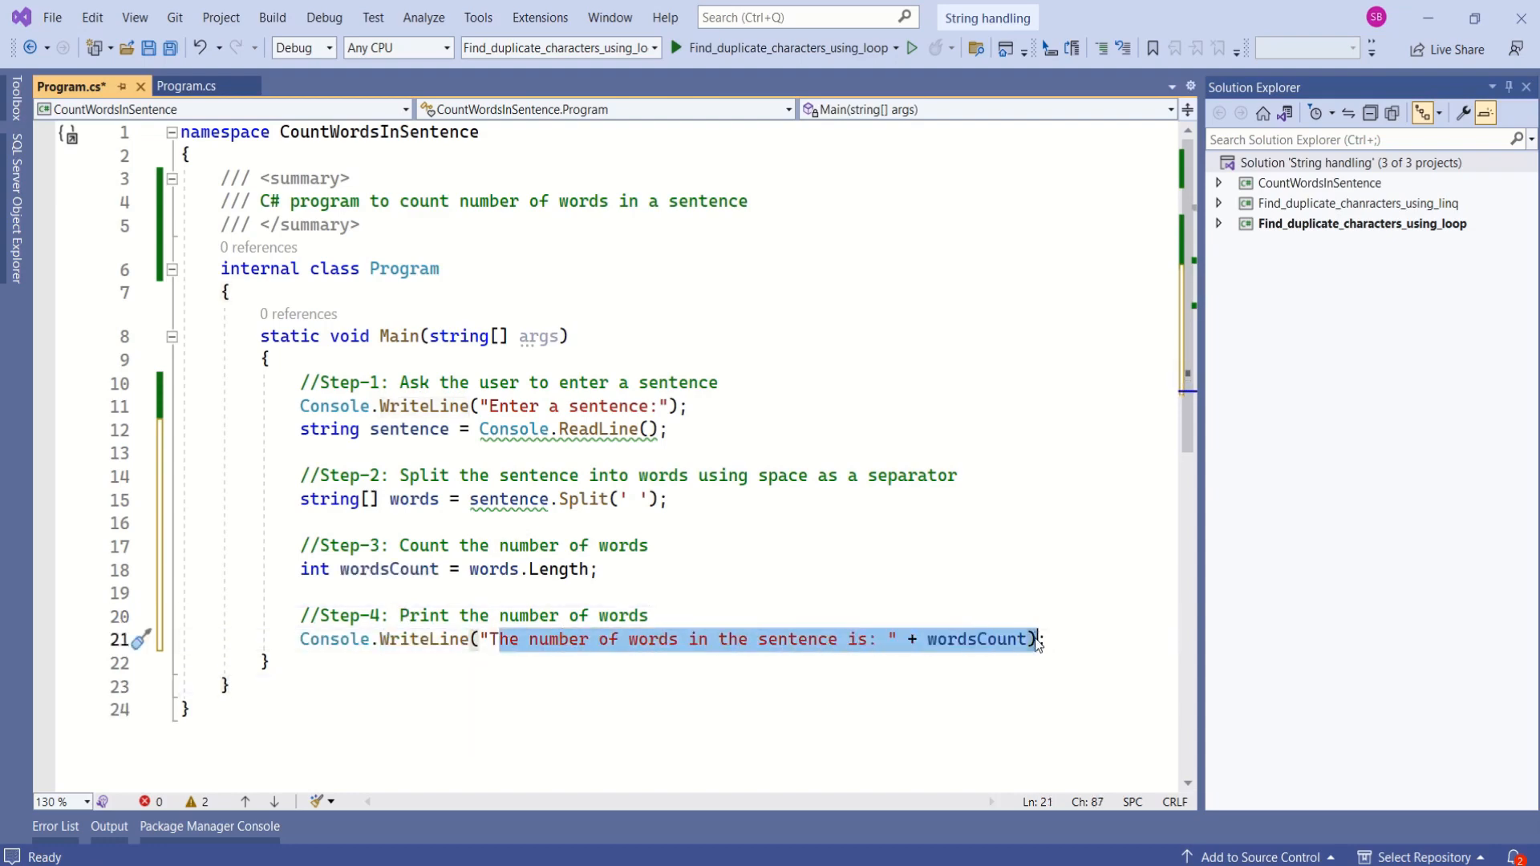
click(1049, 640)
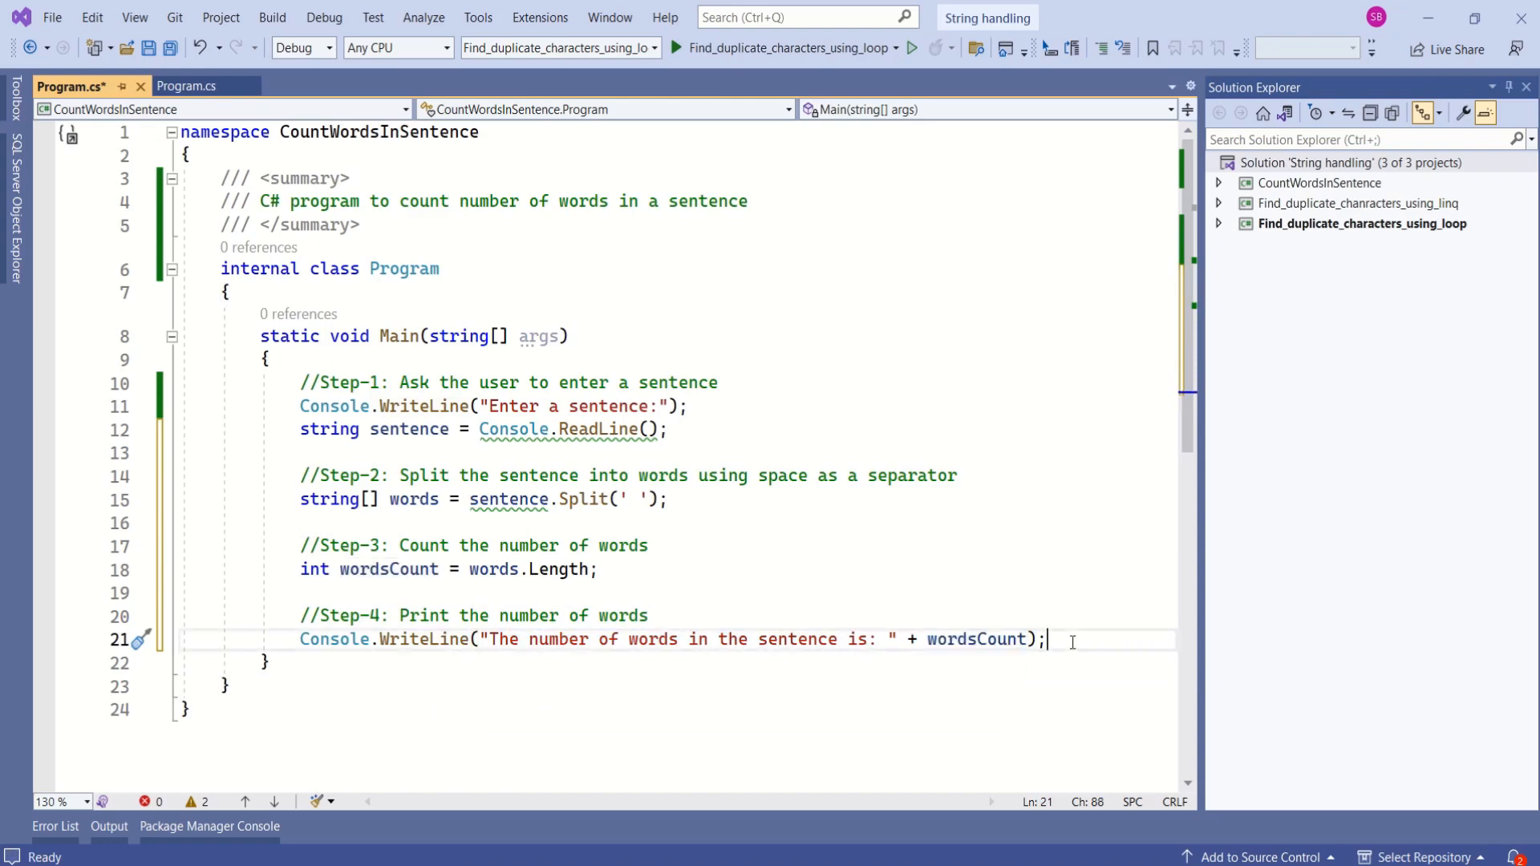
text(Console.ReadKey();)
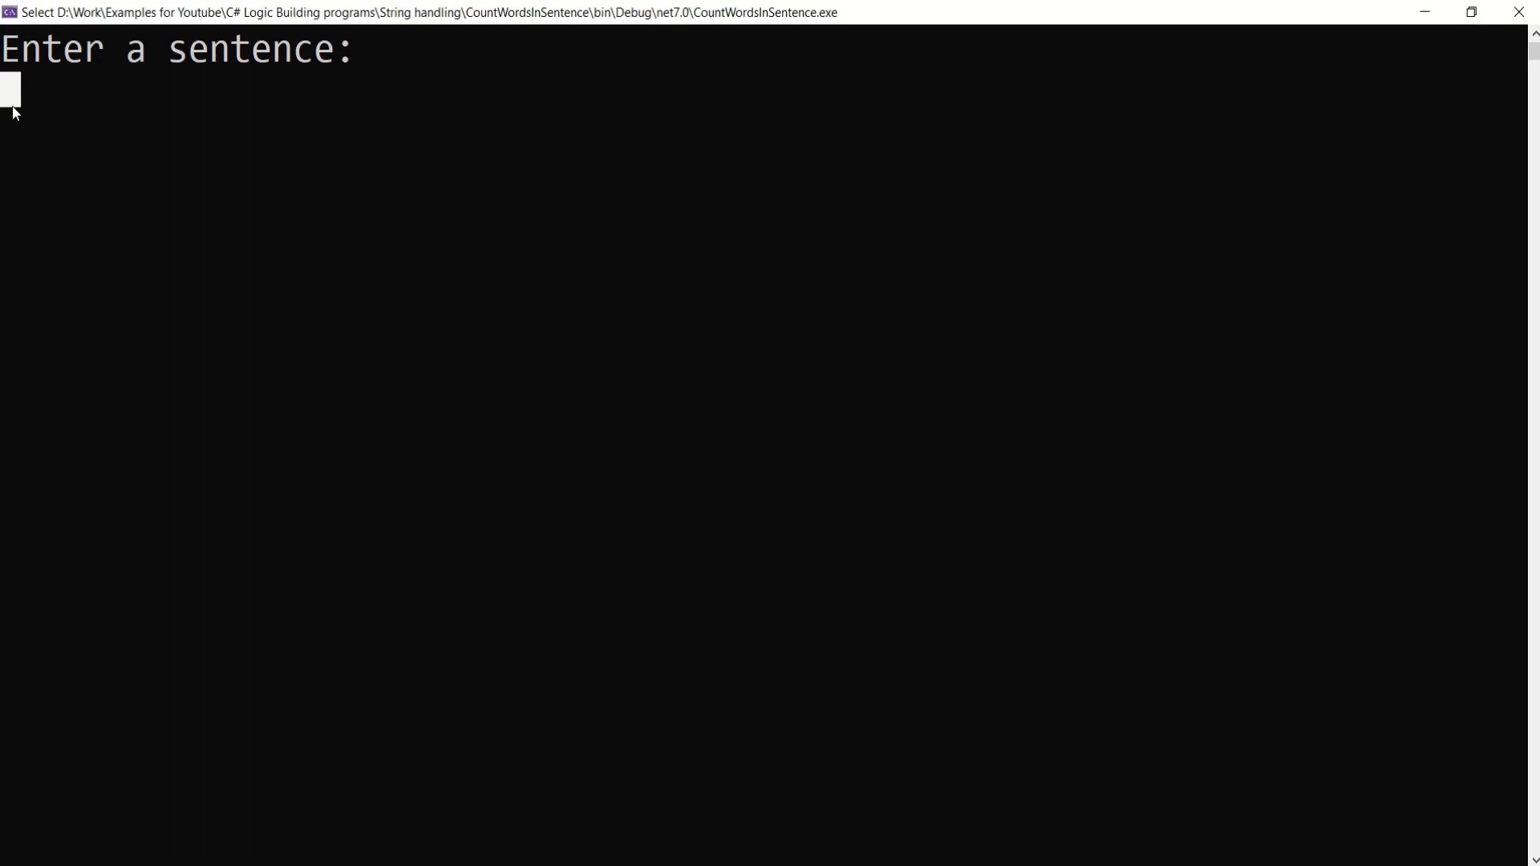
Enter the sentence 'sky is blue' and get a word count of 3.
text(sky is blue)
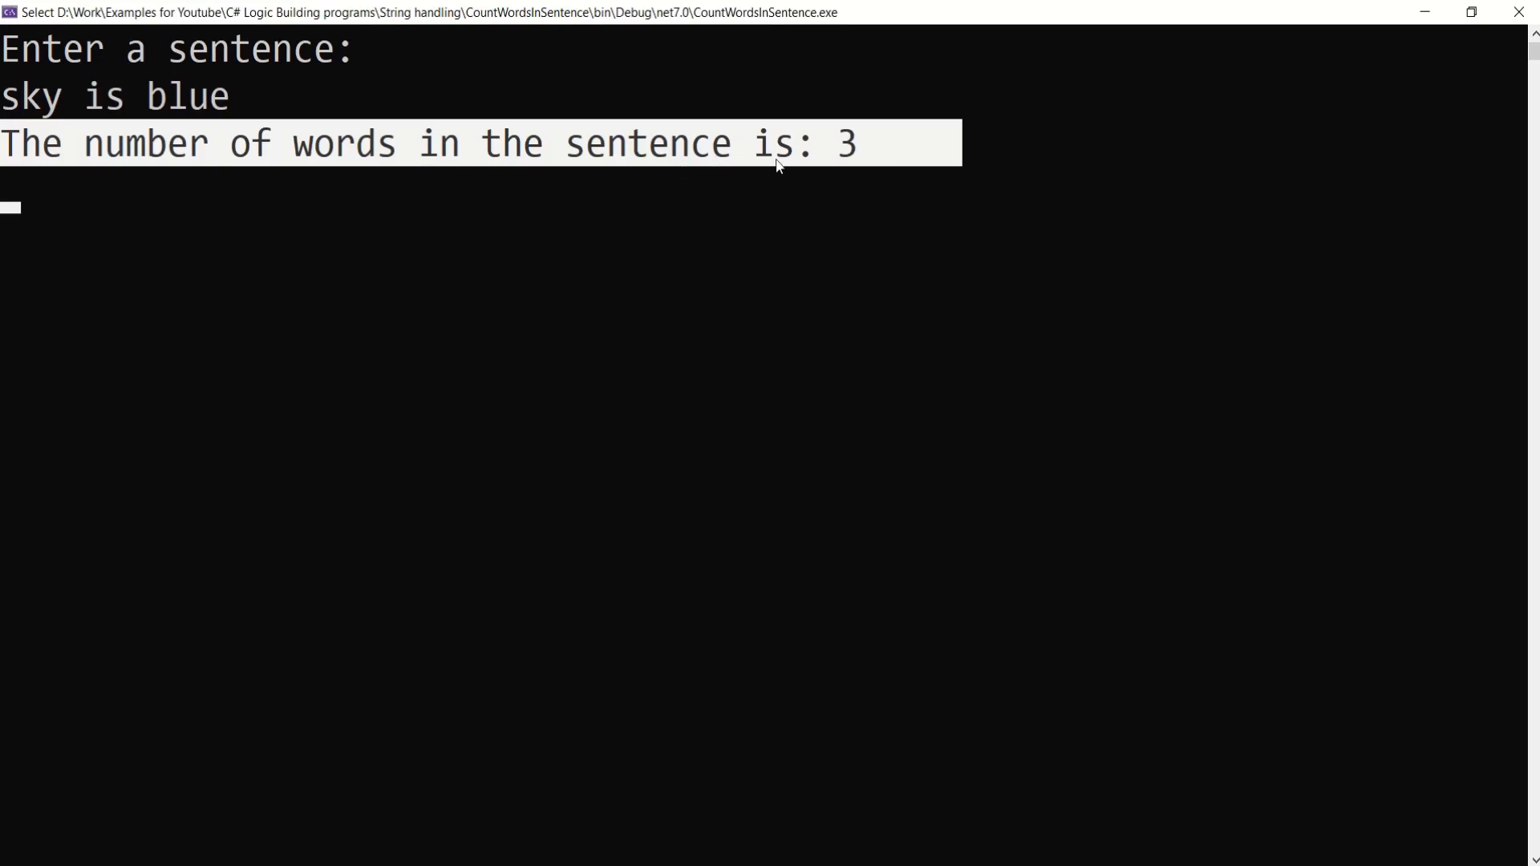
mouse_move(852, 160)
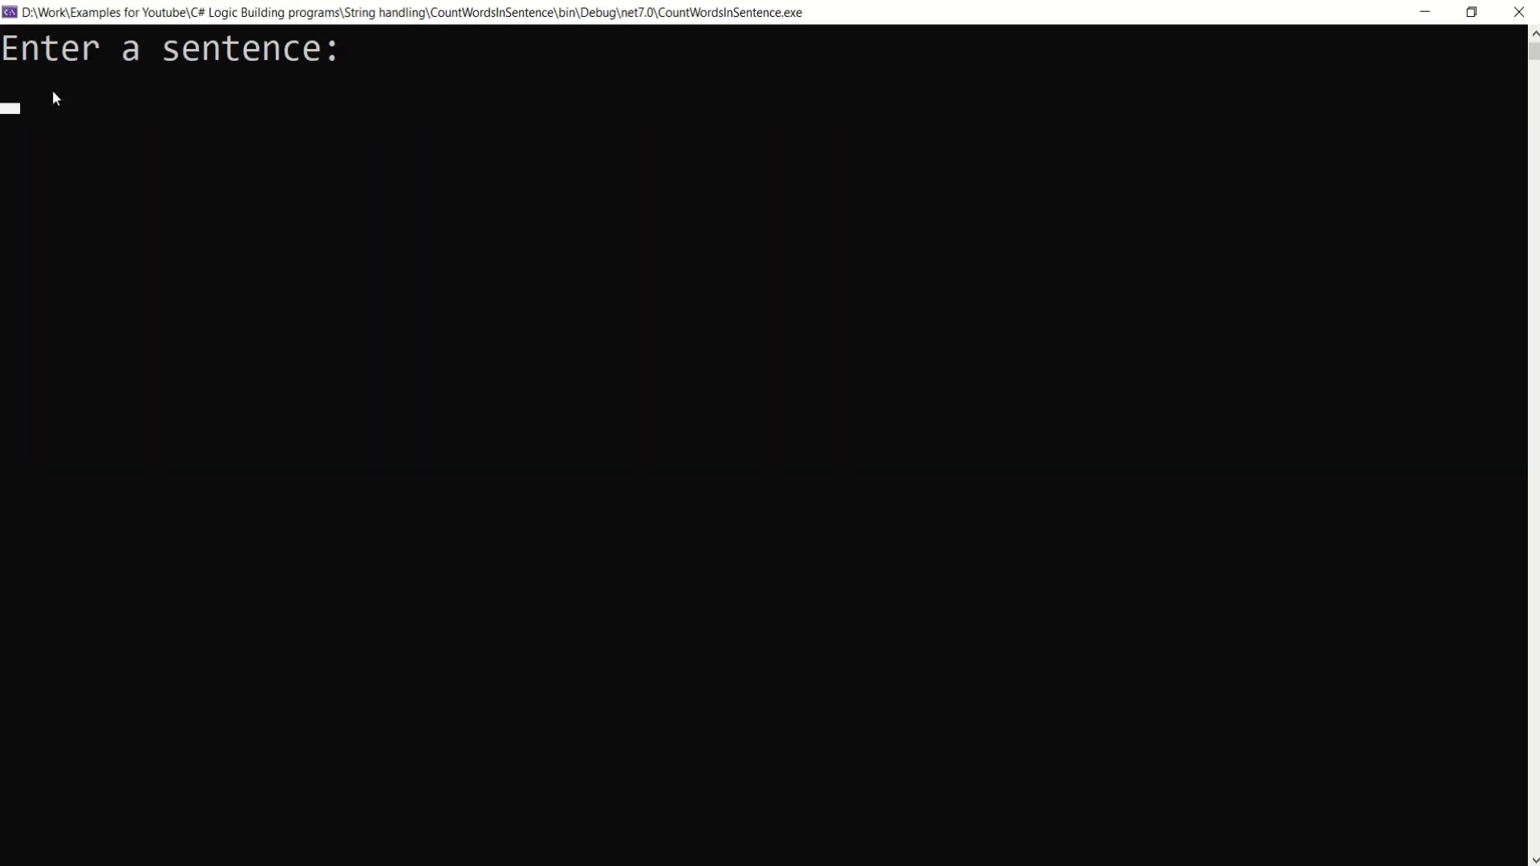
Enter the single word 'word' and get a word count of 1.
text(word)
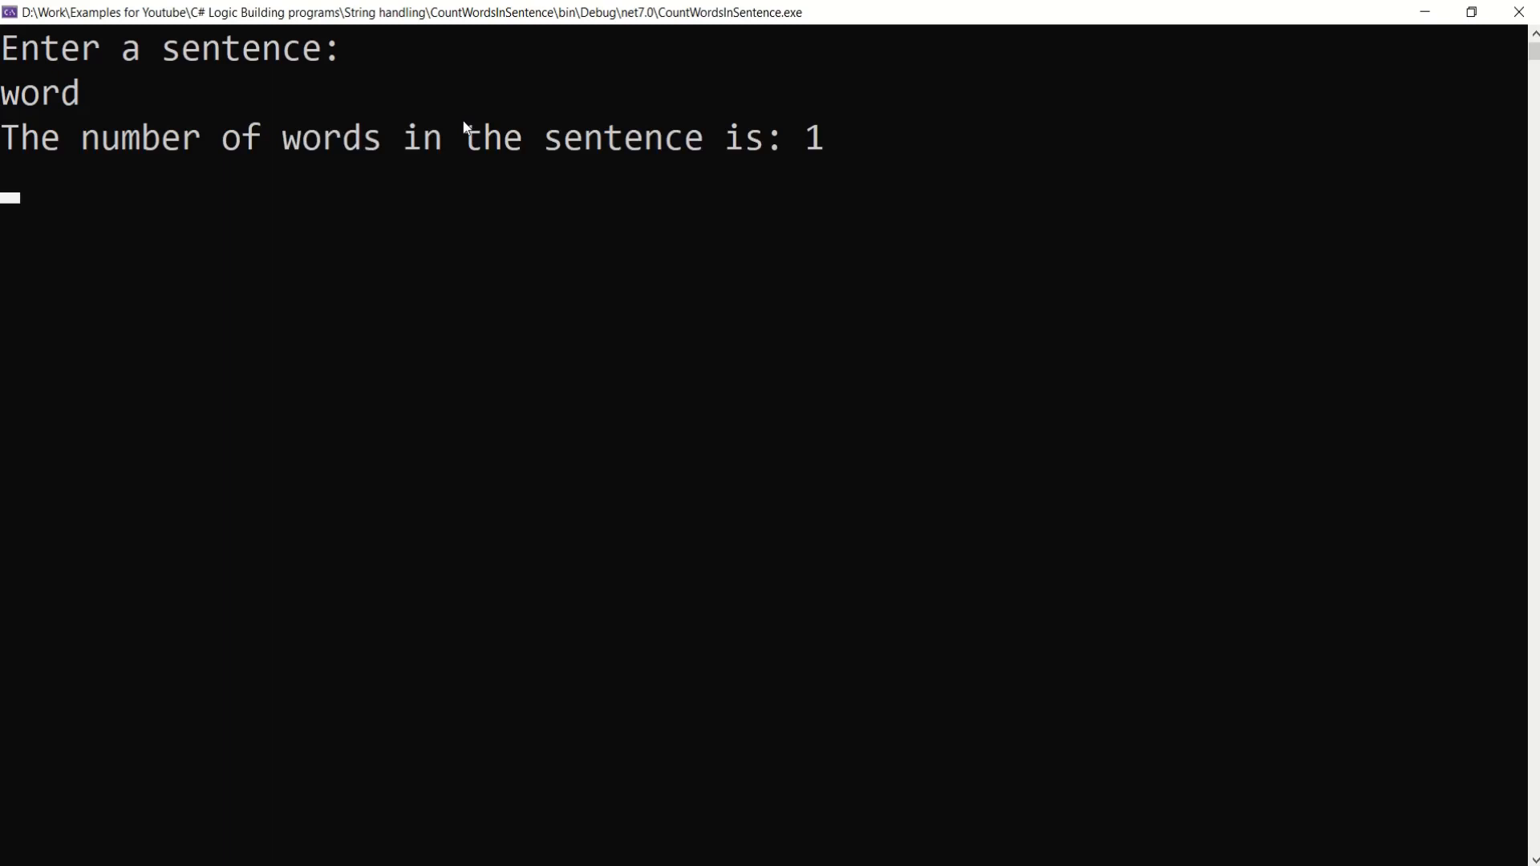
click(9, 138)
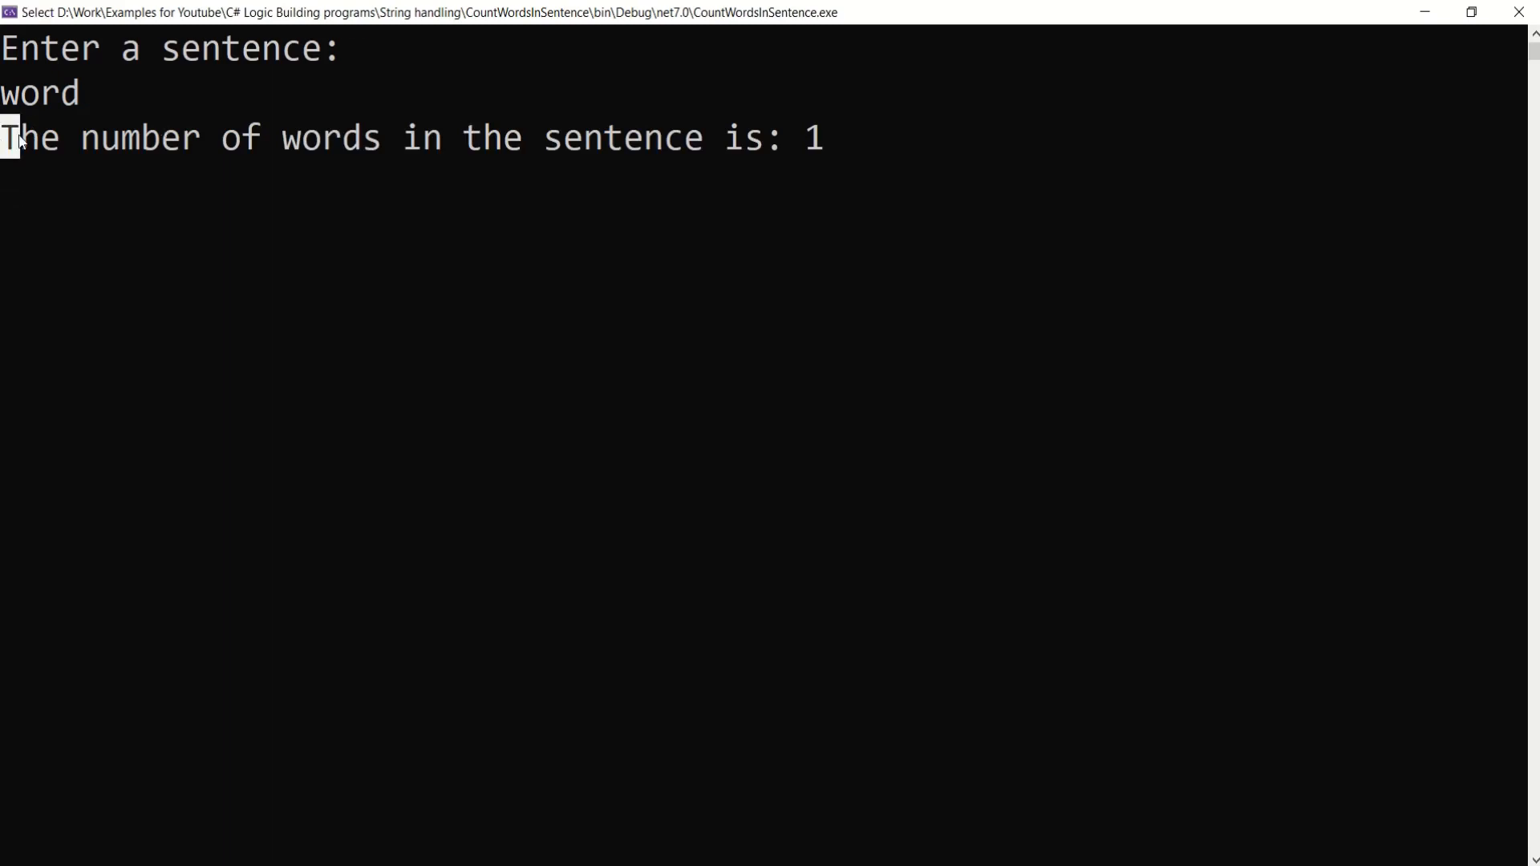